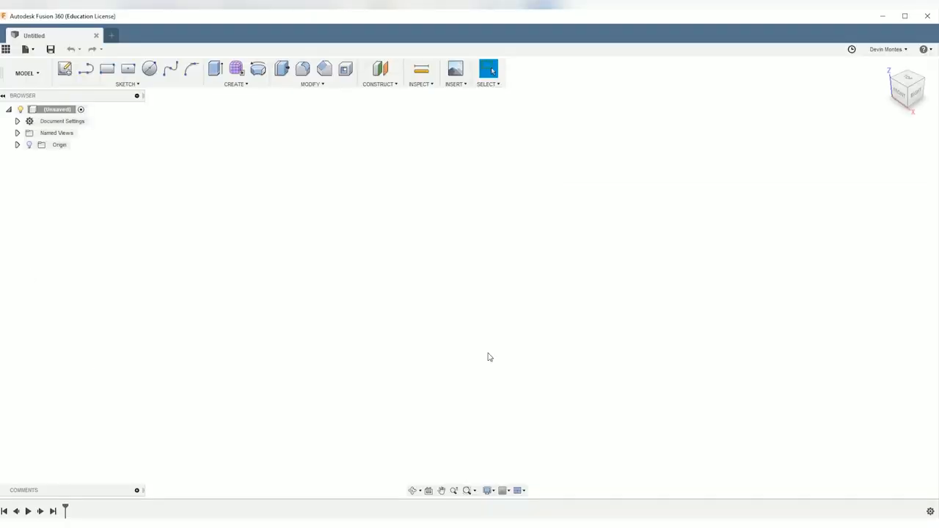
mouse_move(348, 432)
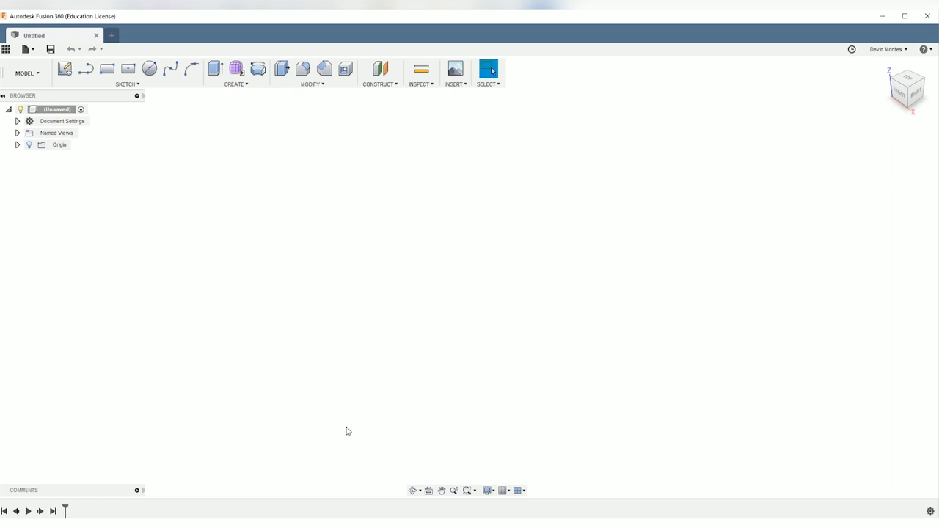
mouse_move(65, 69)
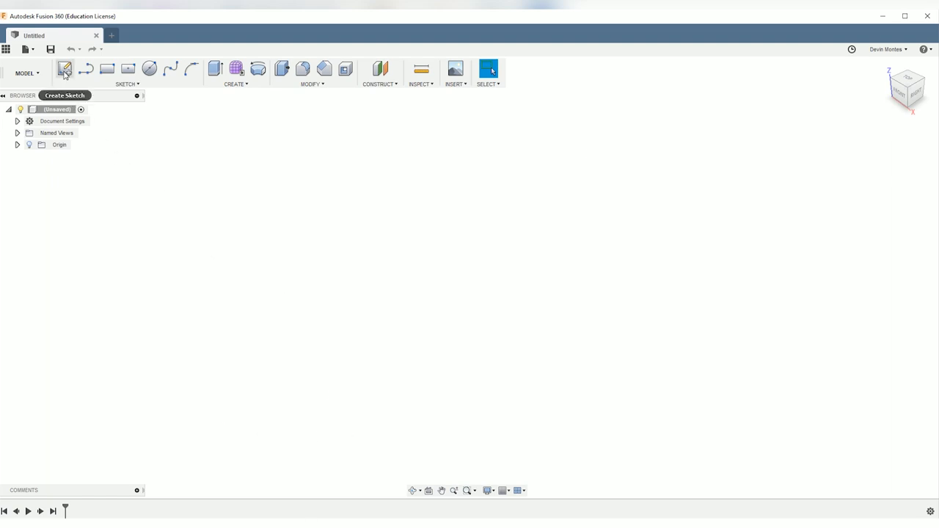
- Sketch a circumscribed hexagon on the origin, dimensioned 50, ready for a vertical centre line
click(65, 69)
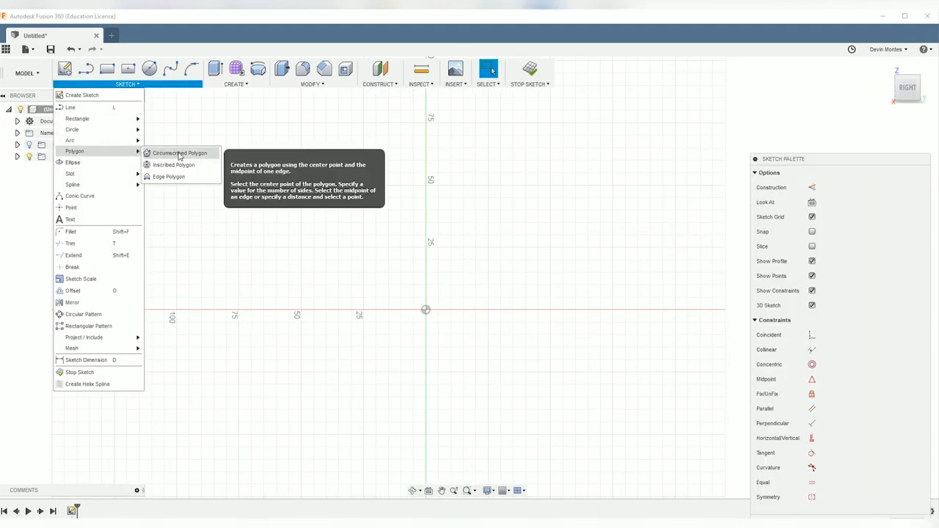
click(179, 153)
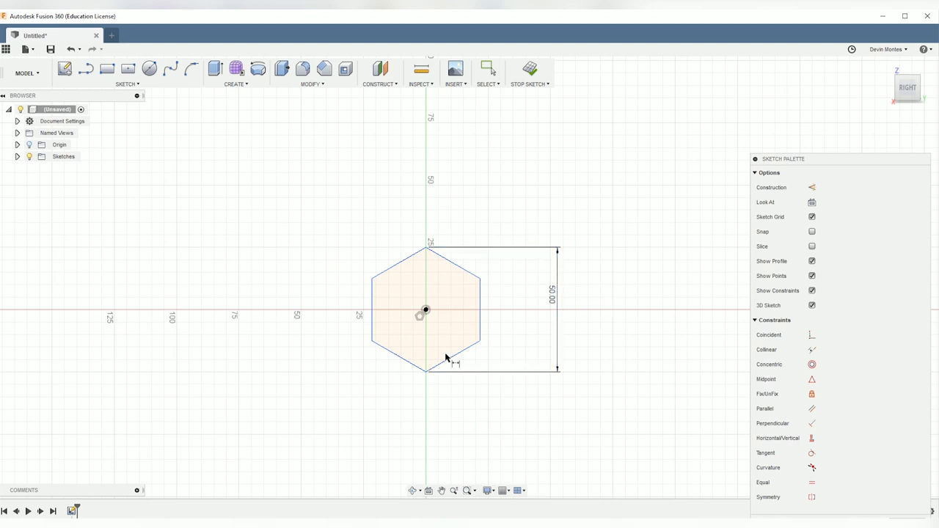
scroll(up, 3)
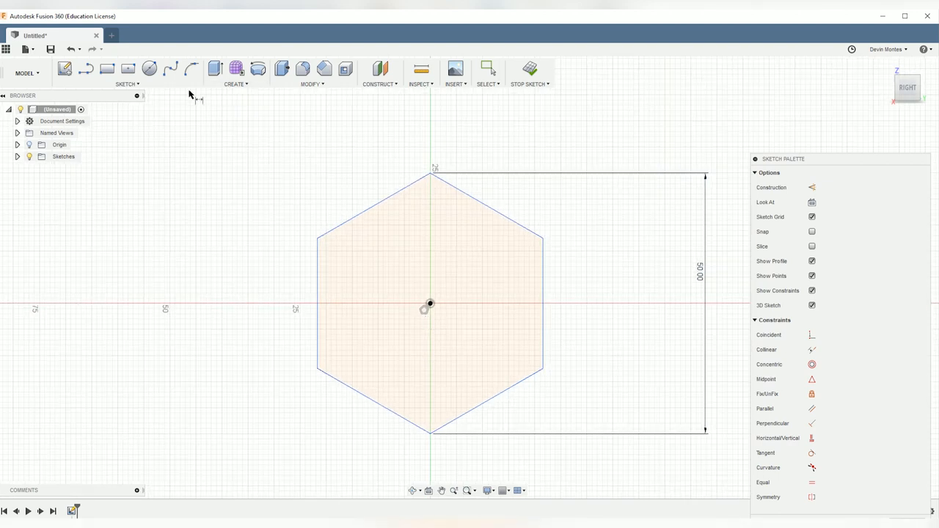
click(65, 69)
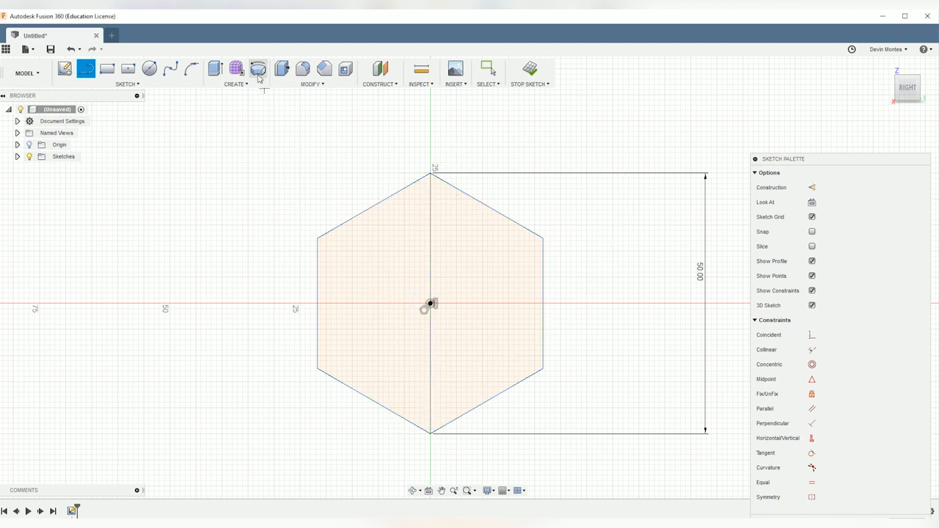
- Revolve the half-hexagon profile 180 degrees about the vertical line into a solid
click(258, 69)
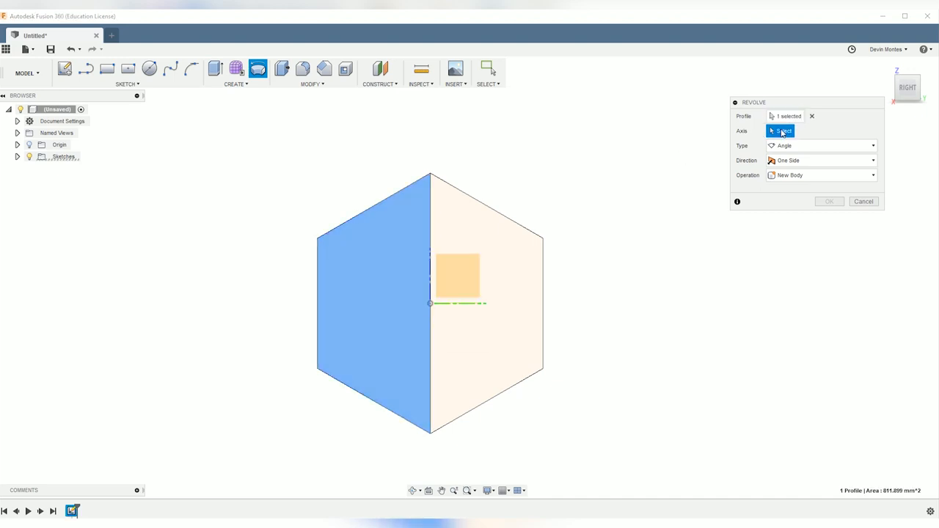
click(430, 302)
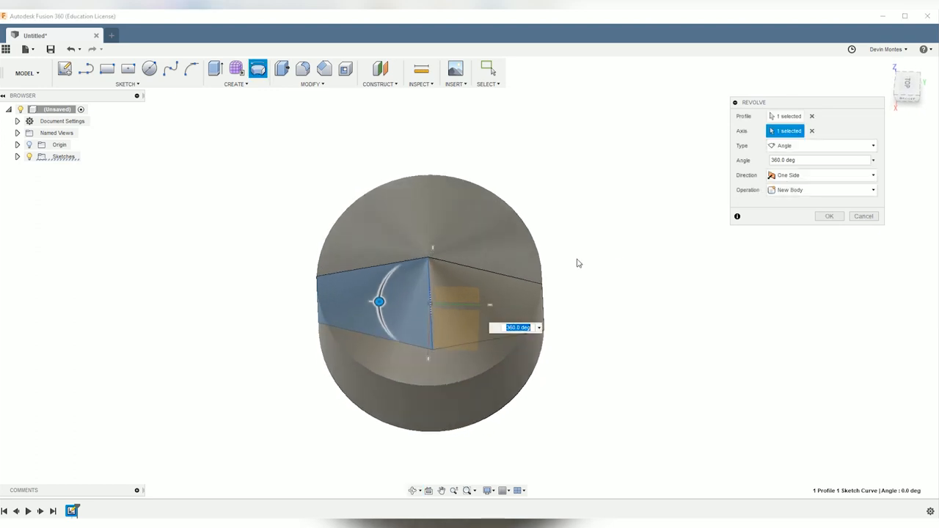
click(815, 160)
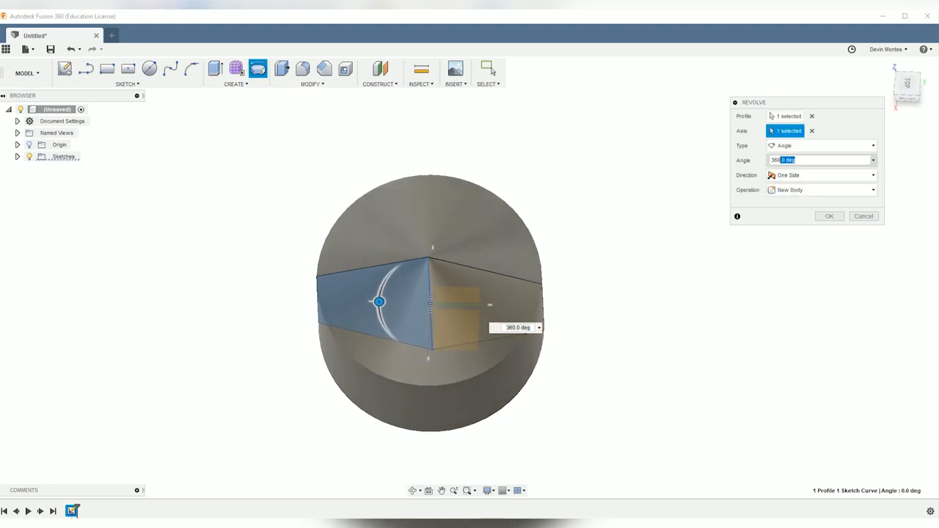
text(180)
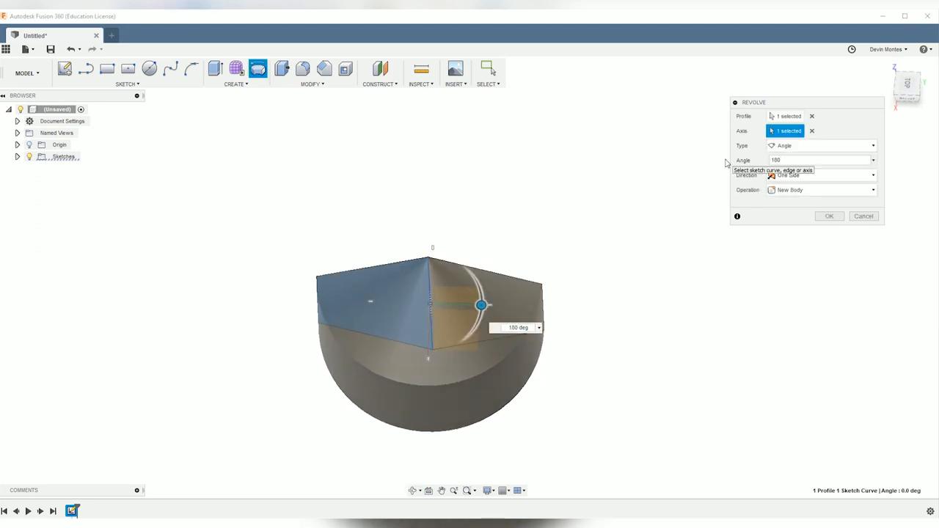
click(828, 215)
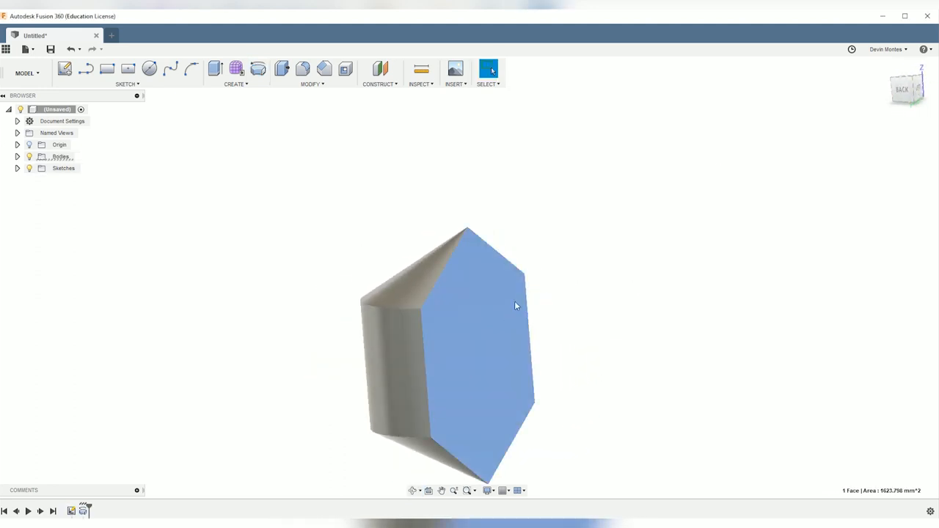
- Mirror Body1 as a whole body across its flat face to create Body2
click(235, 74)
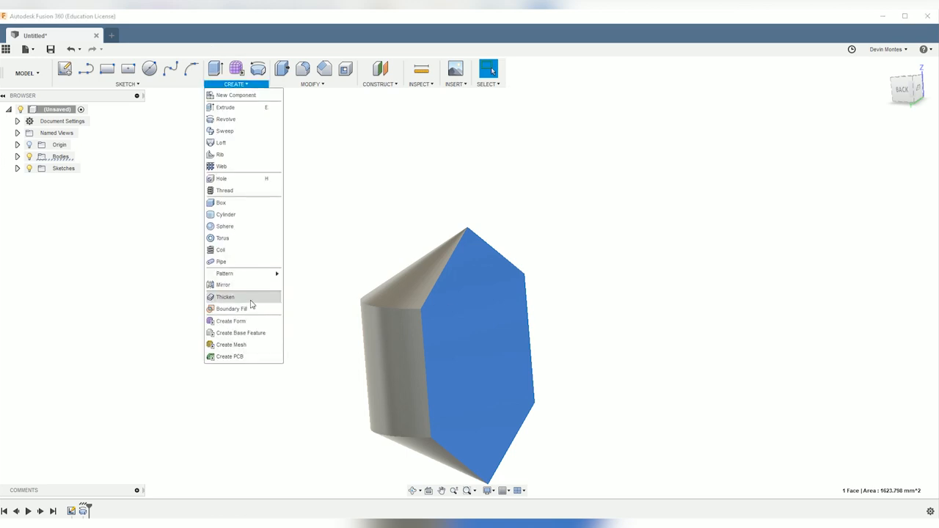
click(223, 285)
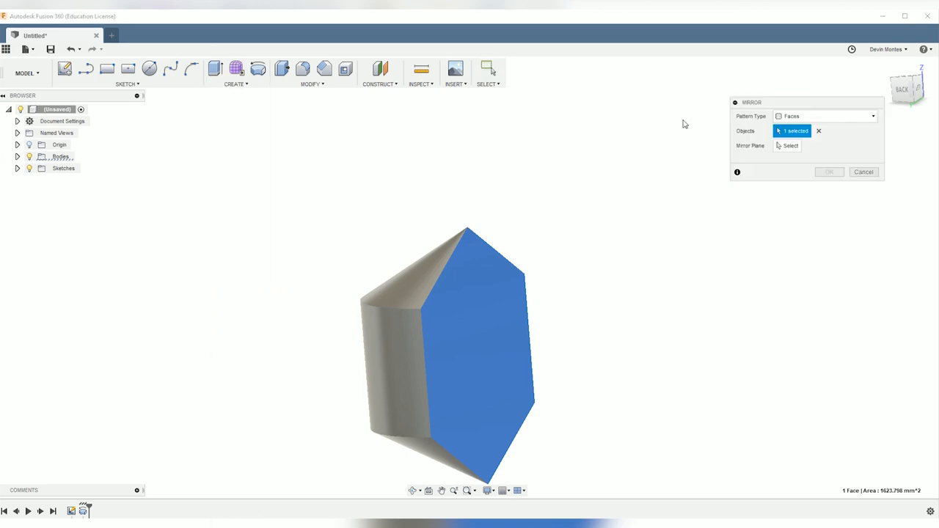
click(825, 116)
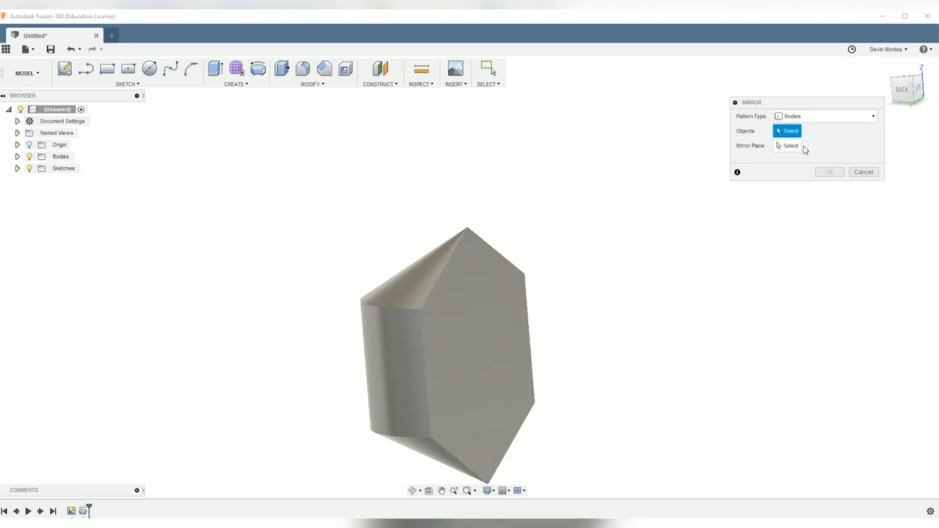
mouse_move(670, 232)
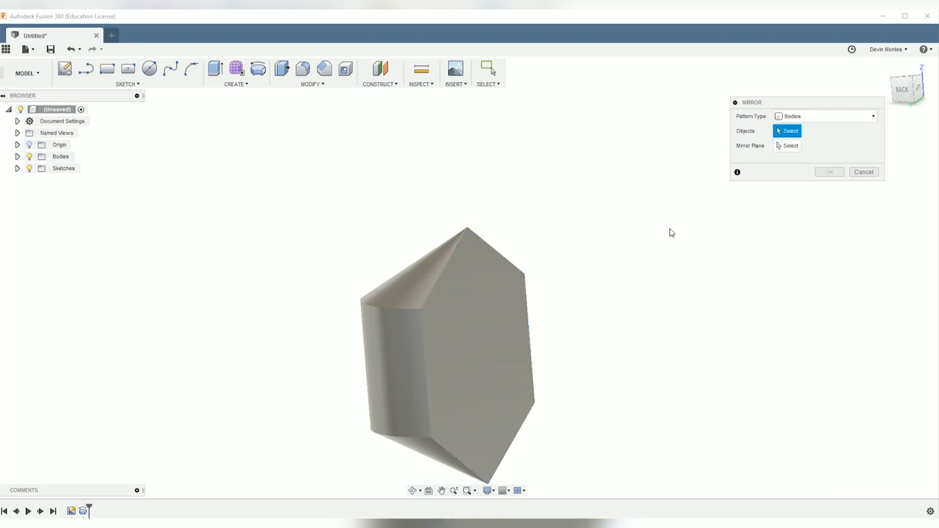
click(419, 271)
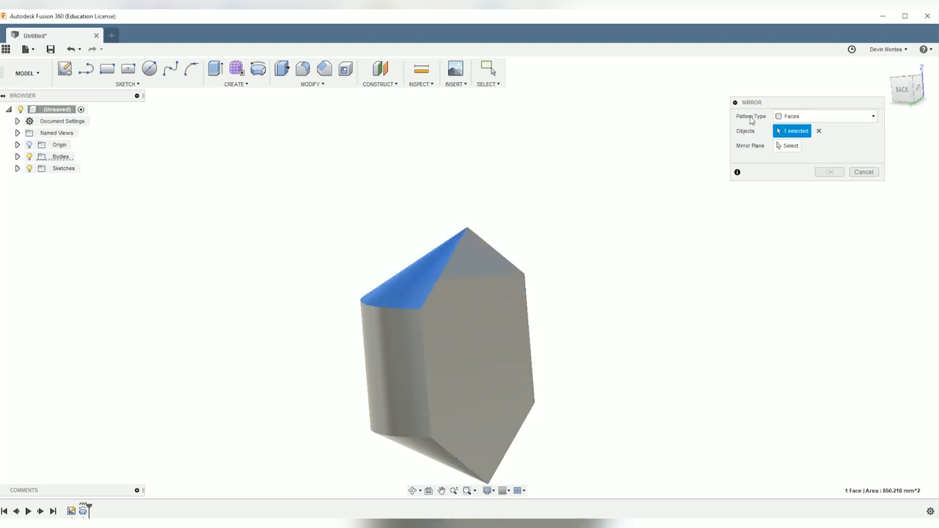
click(819, 131)
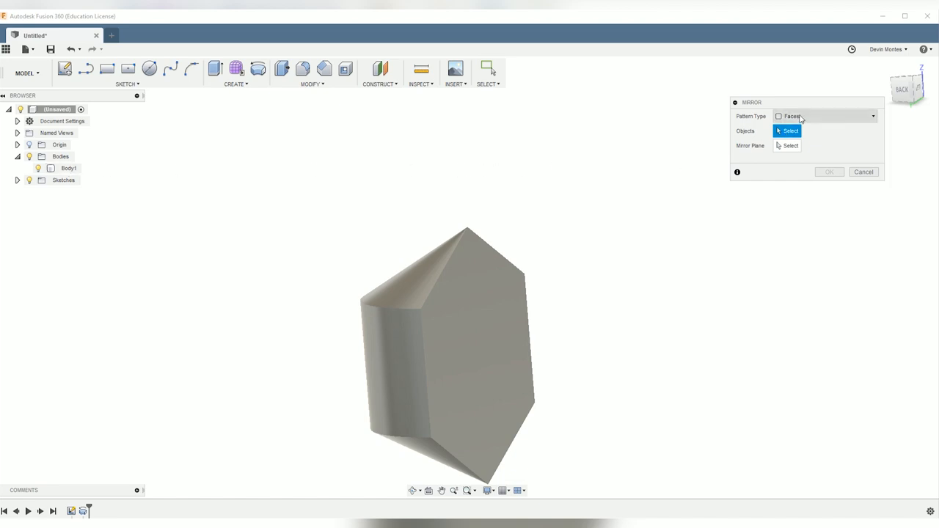
click(825, 116)
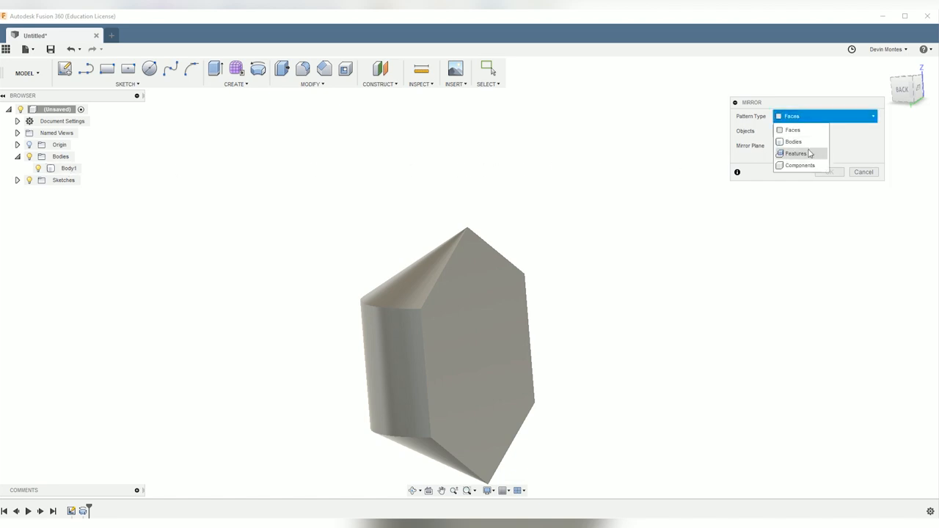
click(796, 154)
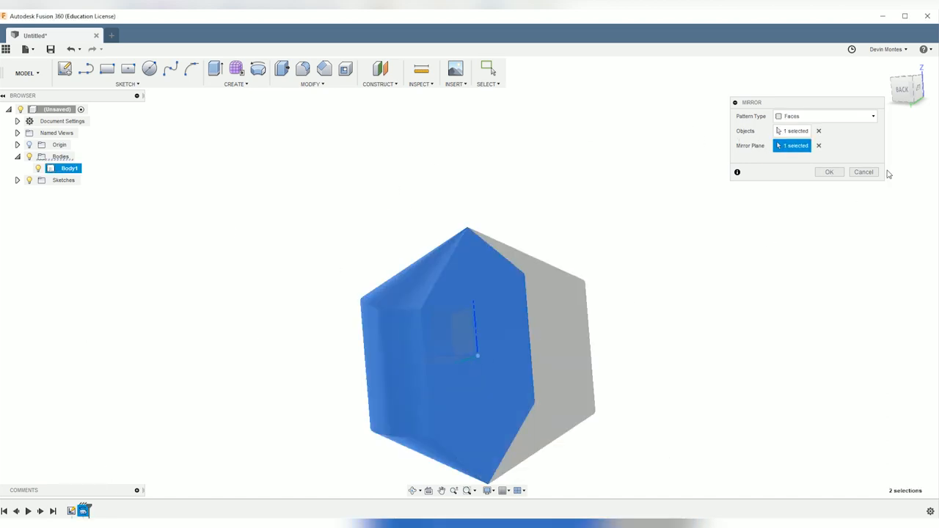
click(830, 172)
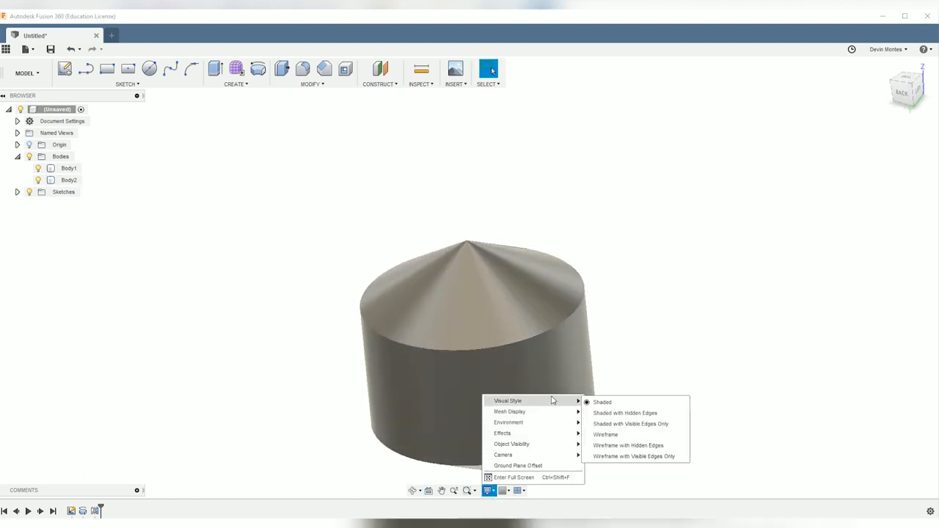
- Bring up the command search box over the model
click(632, 422)
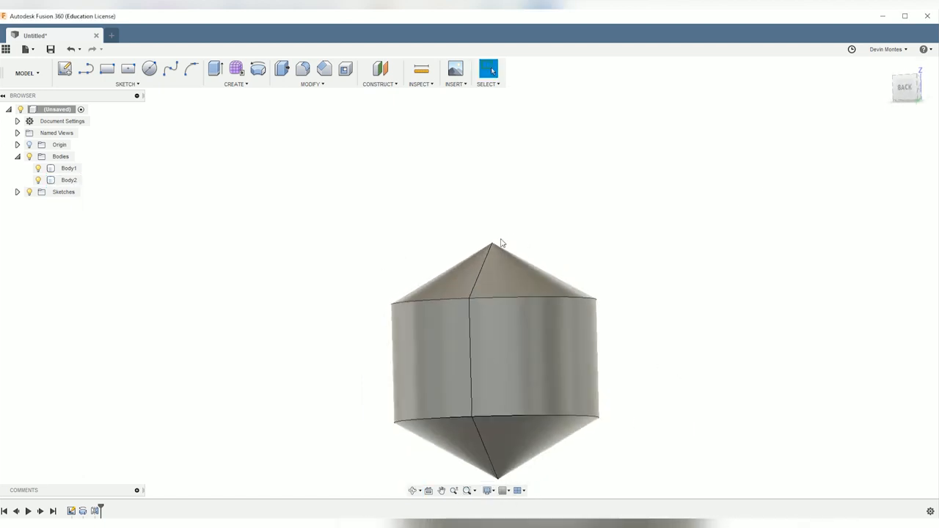
mouse_move(242, 232)
text(mo)
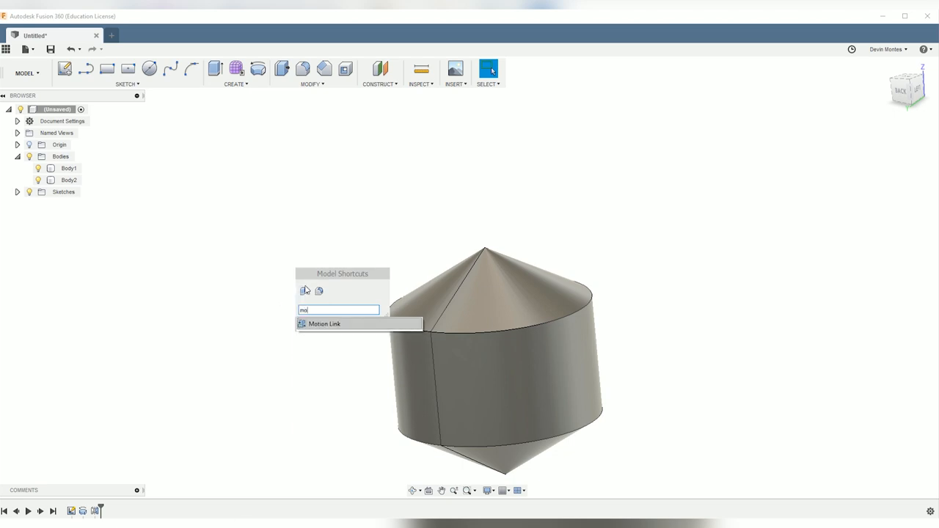
- Rotate Body2 about an axis with Move/Copy, entering an angle of 360
click(323, 324)
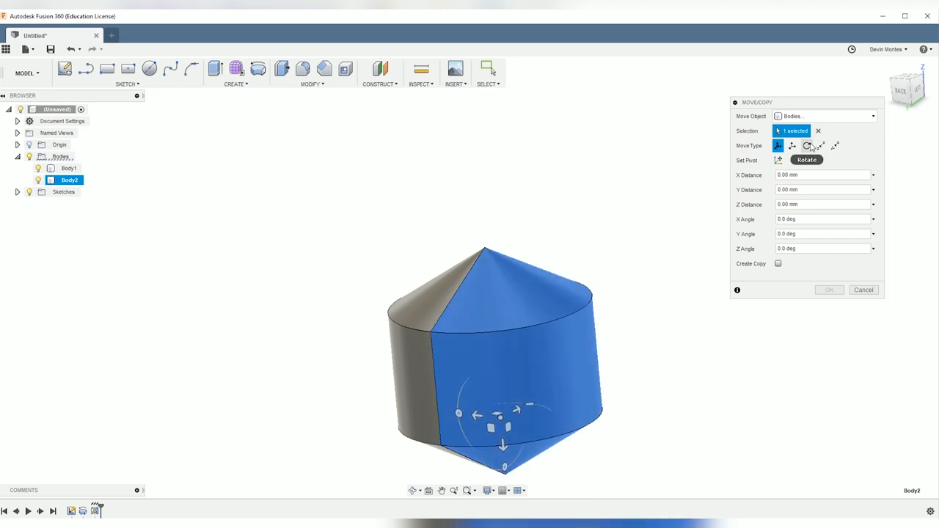
click(808, 146)
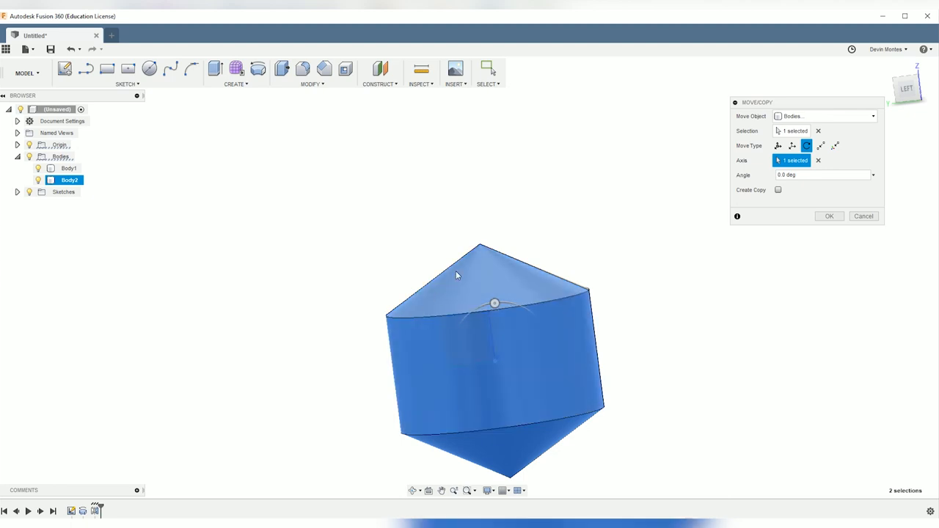
mouse_move(512, 264)
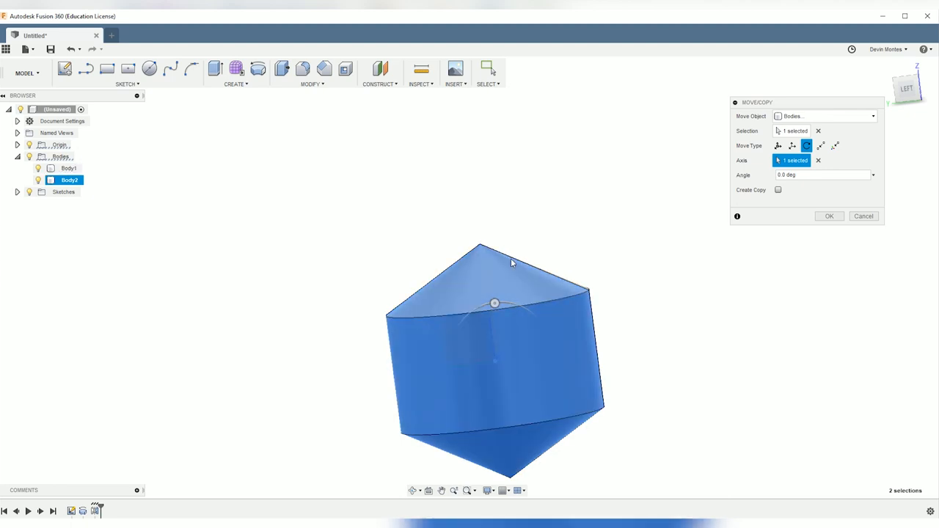
triple_click(822, 175)
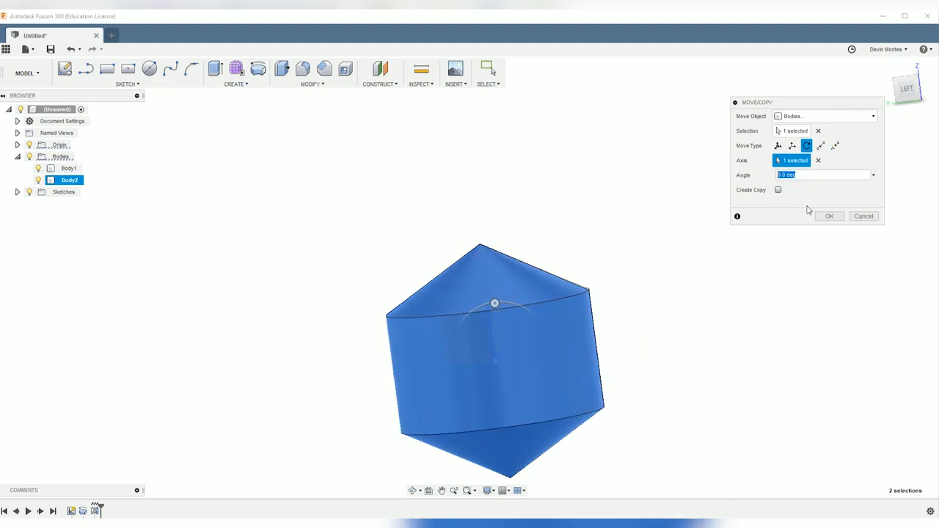
text(360/6)
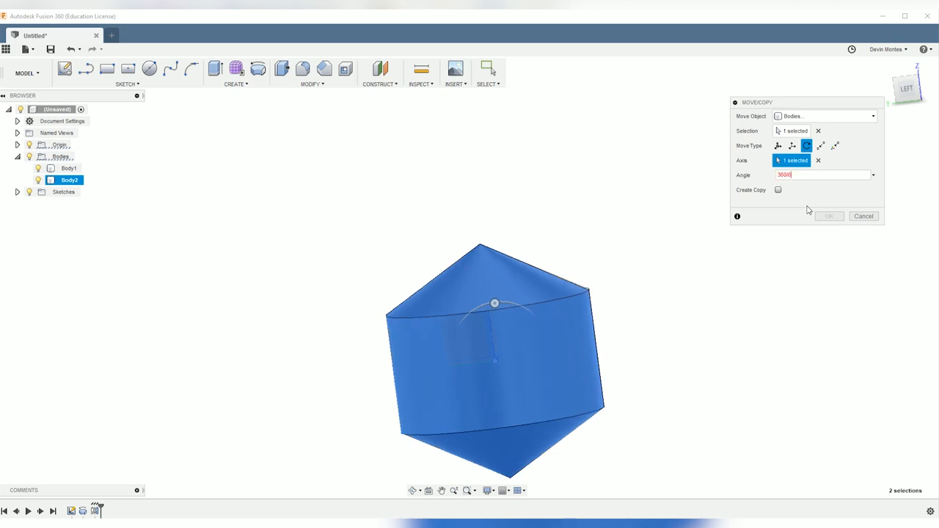
click(829, 216)
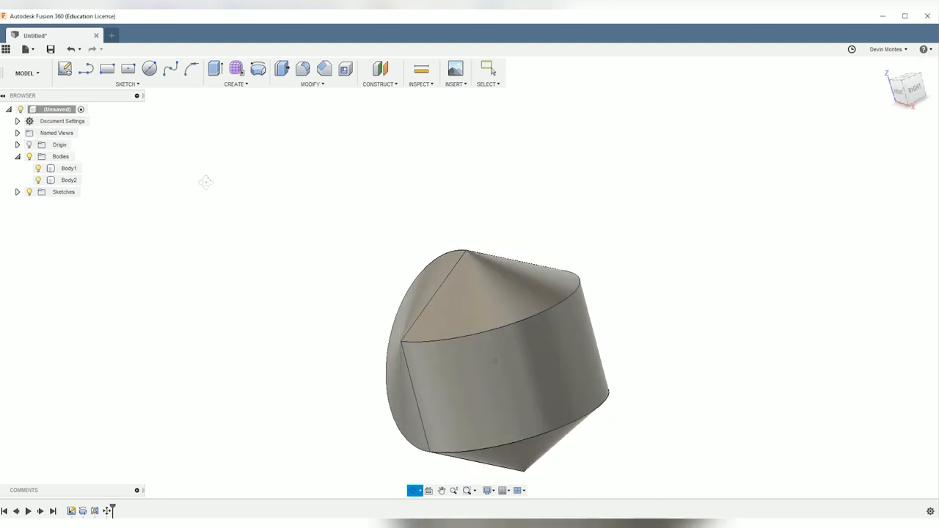
drag(496, 359, 399, 188)
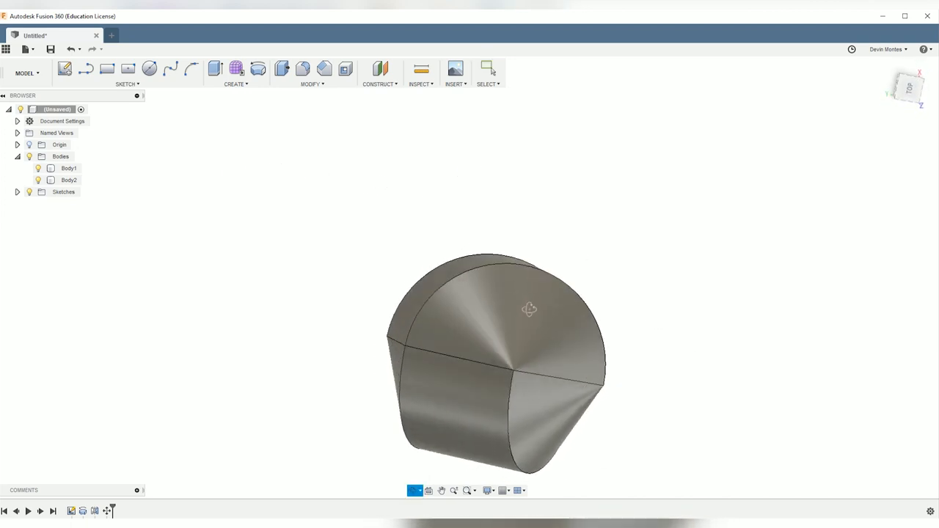
drag(530, 308, 726, 317)
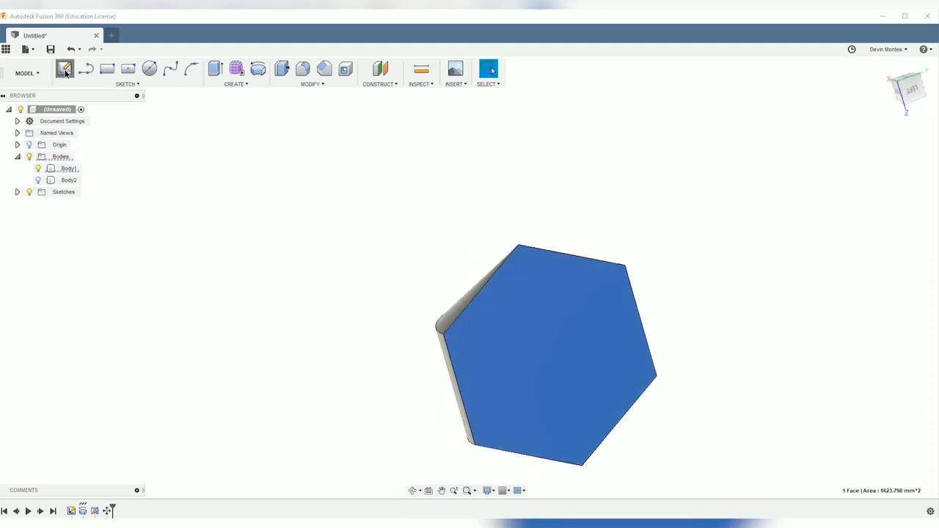
- Offset the hexagon outline inward in a new sketch to form a concentric inner hexagon
click(65, 69)
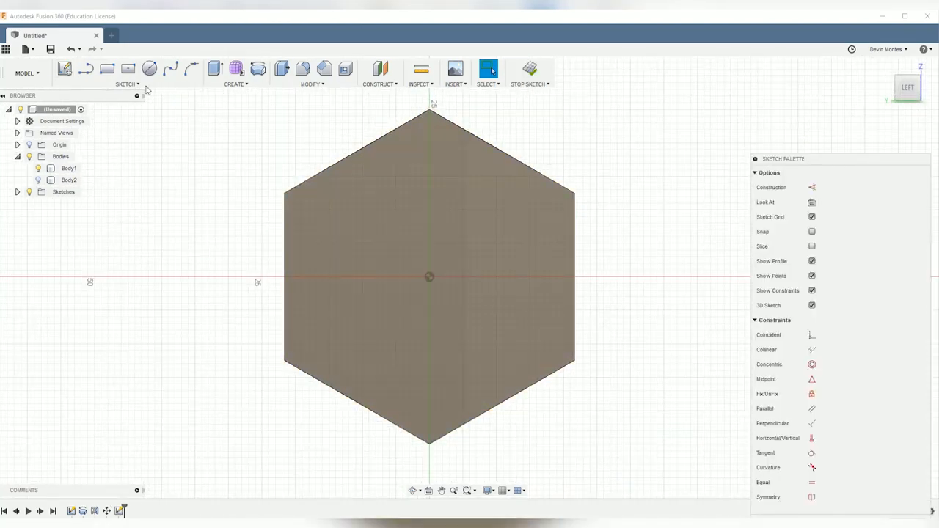
click(126, 74)
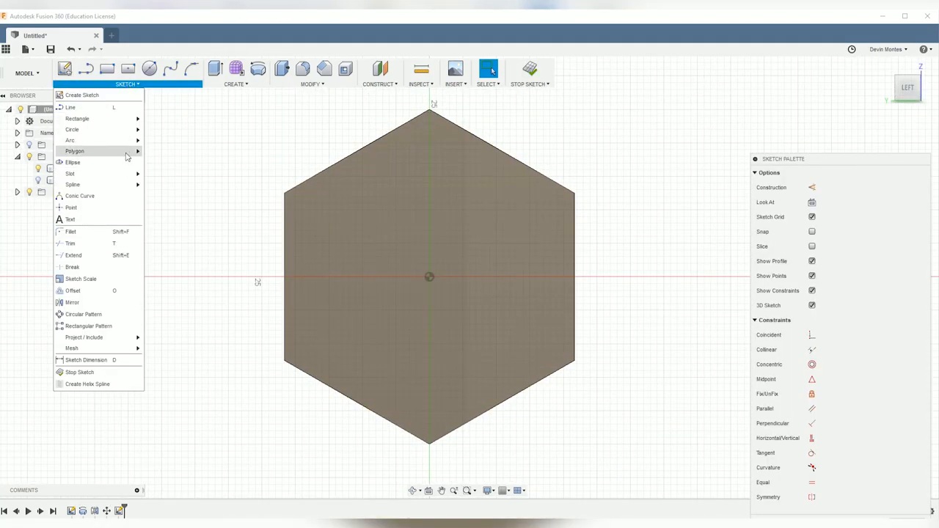
click(74, 151)
text(2)
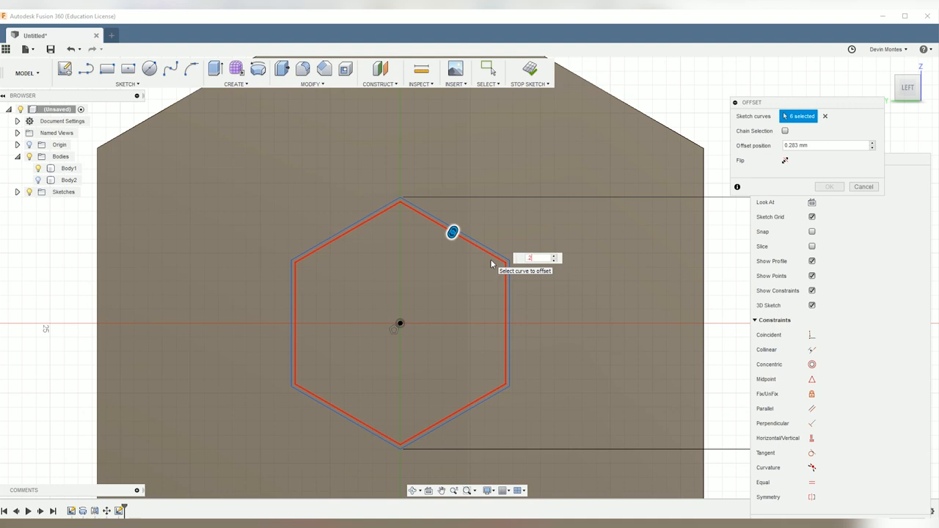
click(863, 186)
text(1)
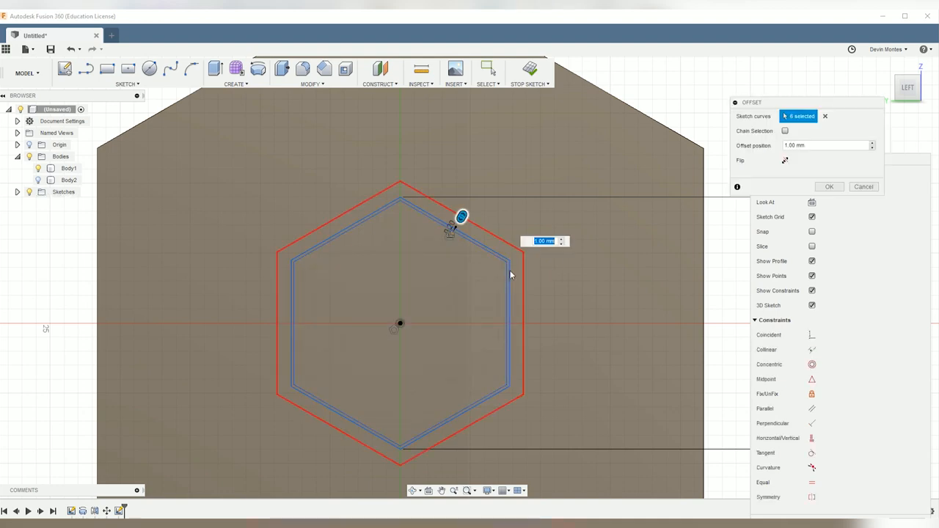
drag(461, 218, 446, 242)
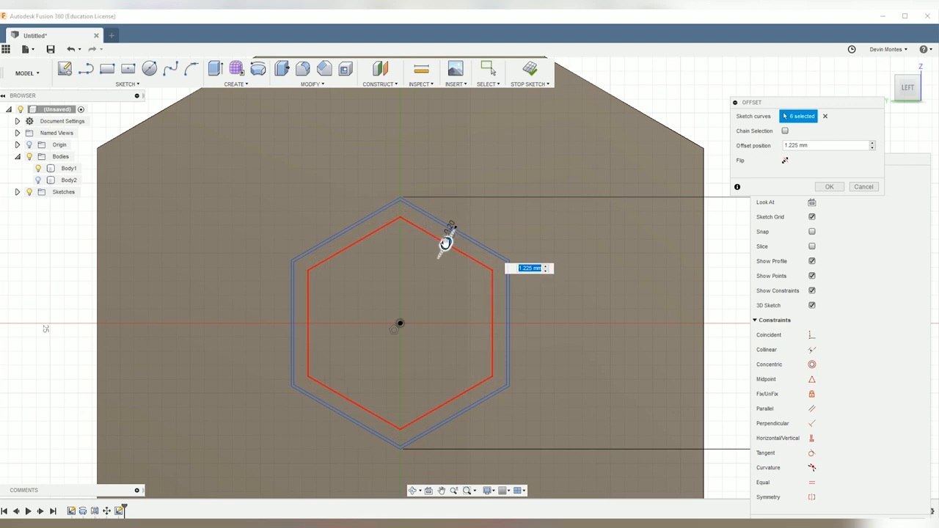
click(828, 186)
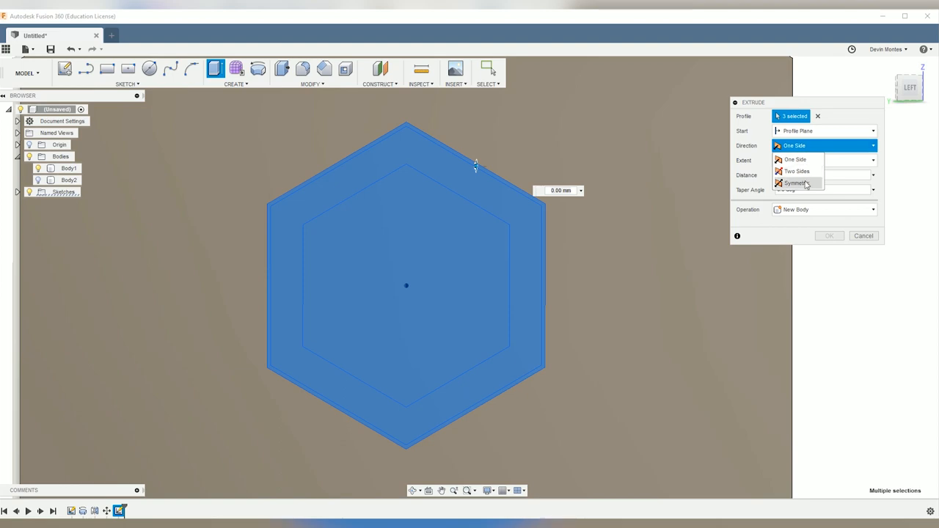
- Make the cut extrusion symmetric so the hexagonal hole passes through the body
click(796, 182)
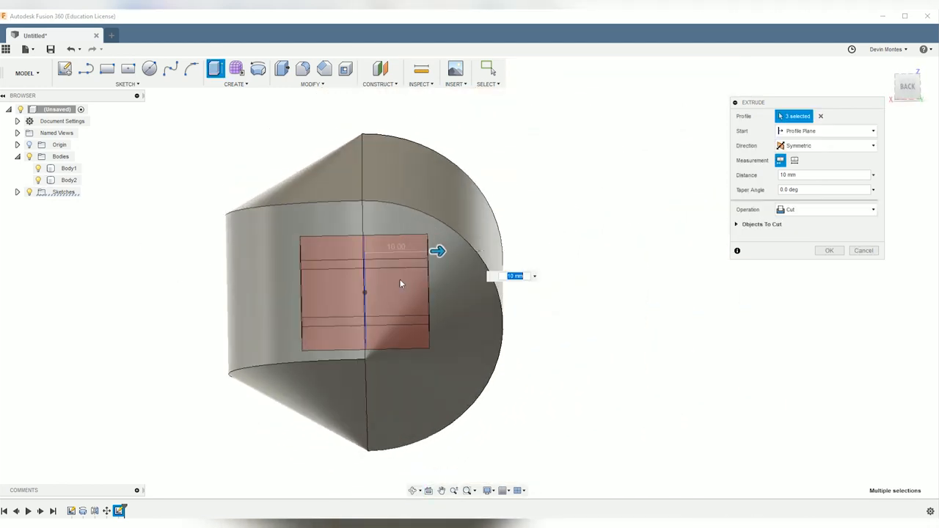
mouse_move(593, 342)
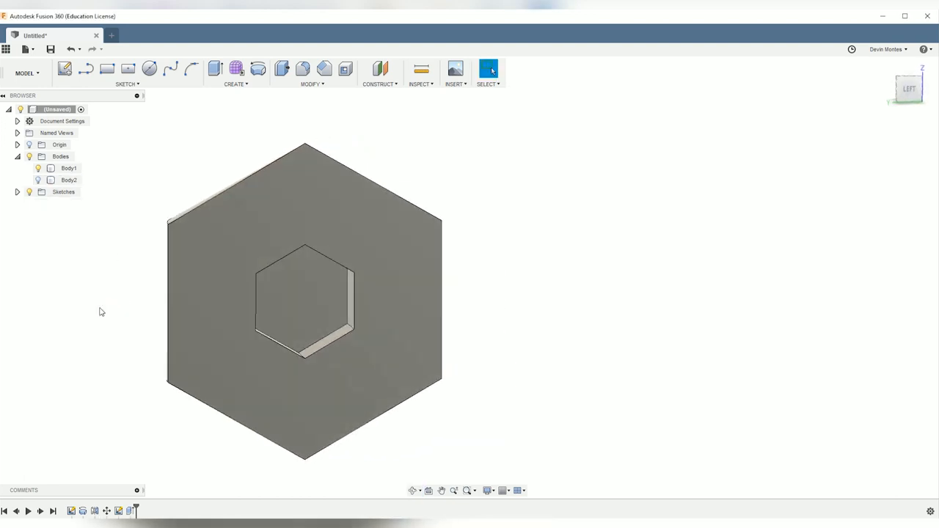
mouse_move(179, 327)
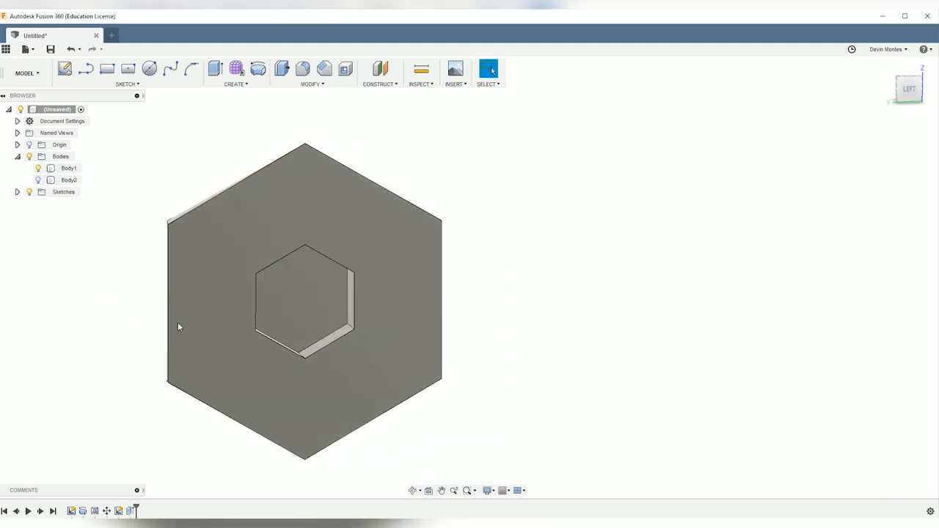
- Expand the Sketches folder and show Sketch2 over the body again
click(18, 190)
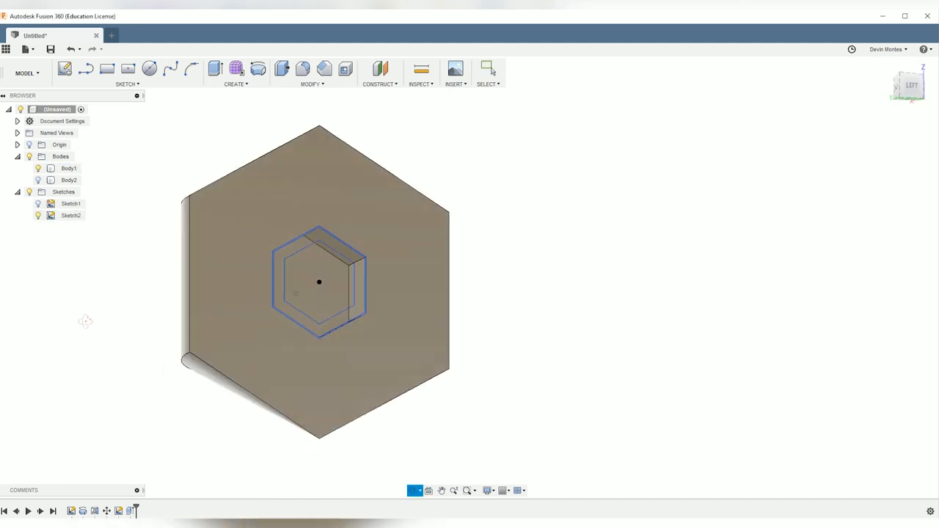
click(256, 161)
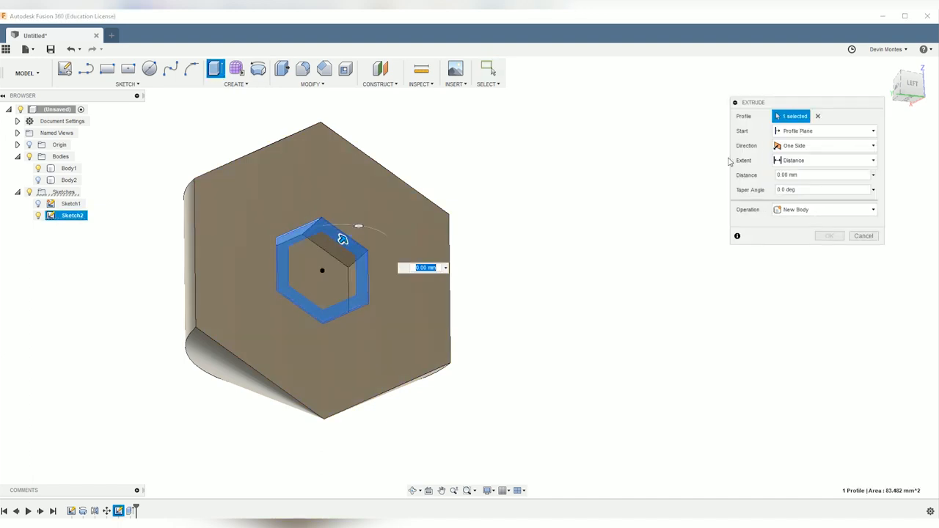
- Extrude the ring profile symmetrically as new Body3, then hide it in the browser
click(824, 145)
text(7)
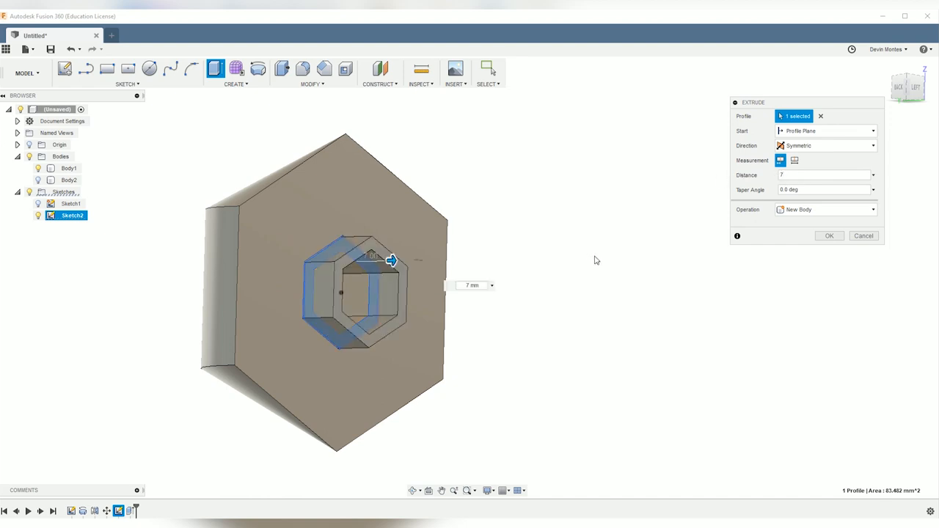
mouse_move(825, 232)
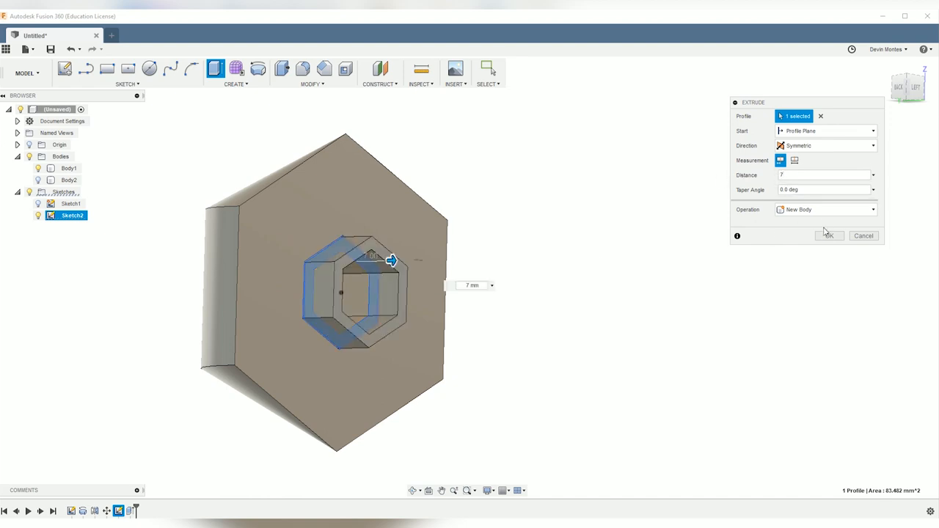
click(828, 235)
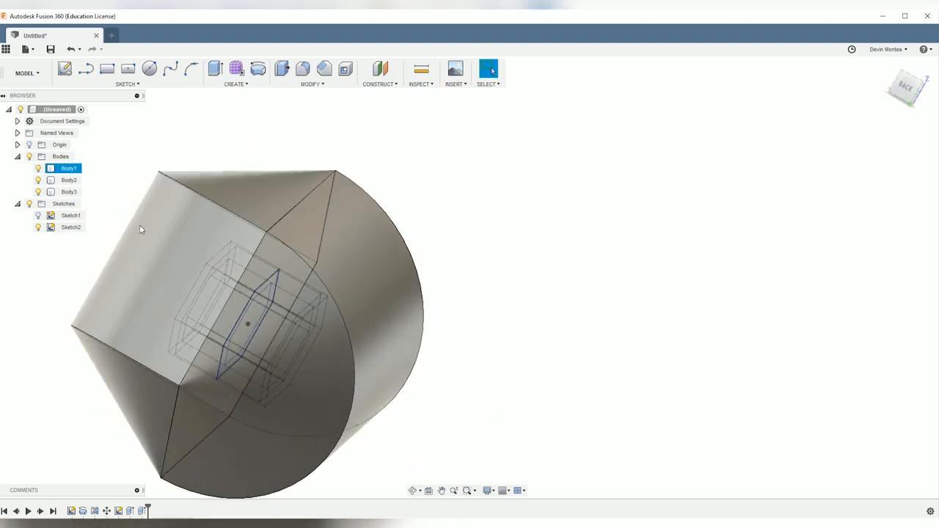
click(68, 191)
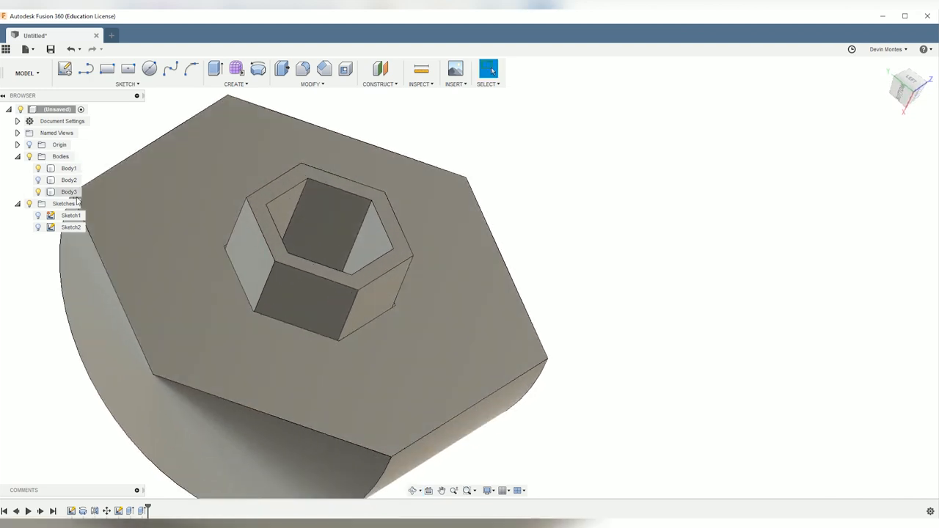
click(68, 168)
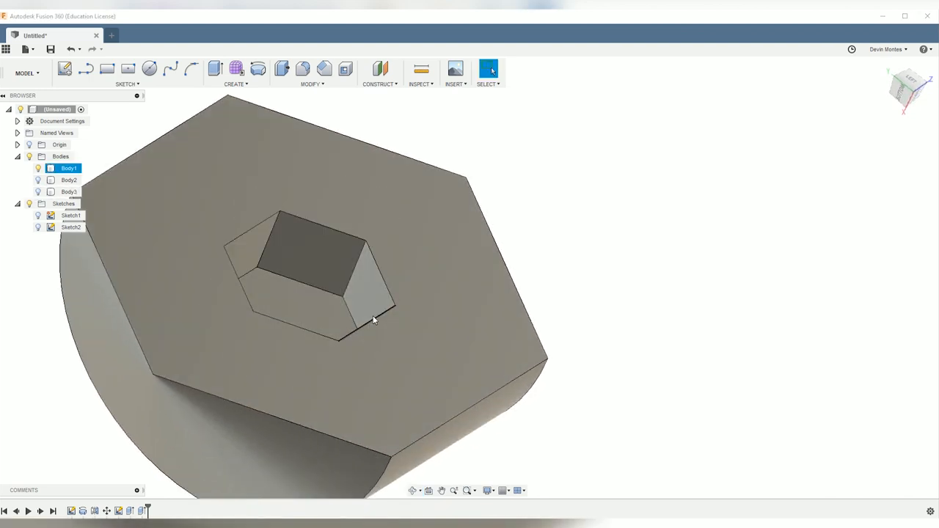
- Chamfer the hexagonal hole edges on both faces at 1 mm
click(325, 69)
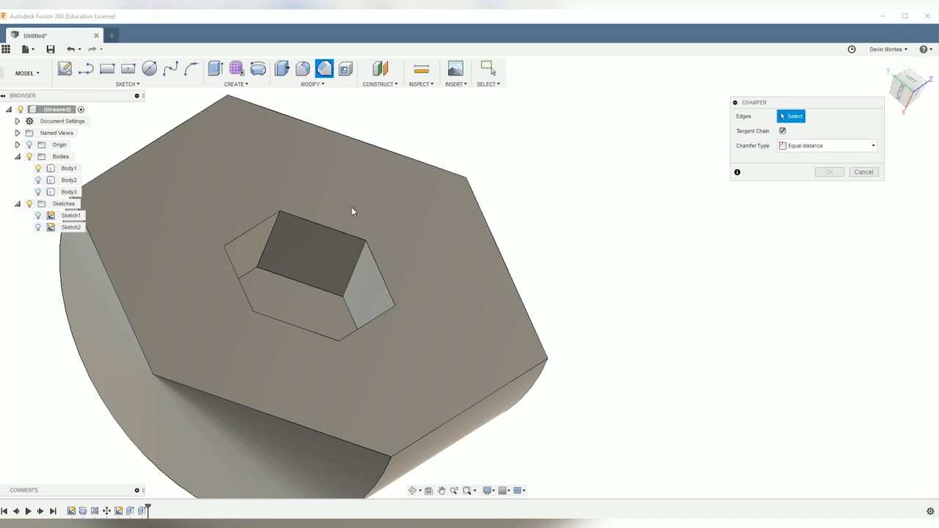
mouse_move(382, 324)
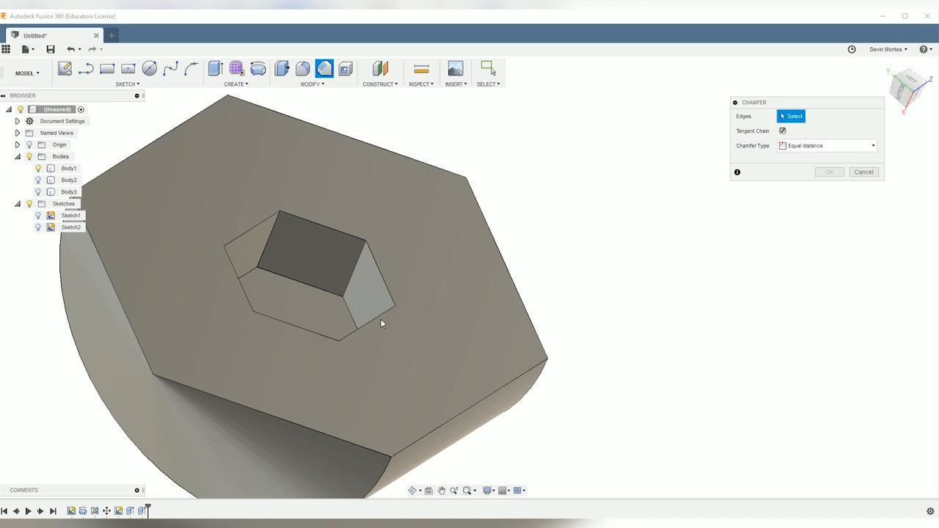
click(252, 232)
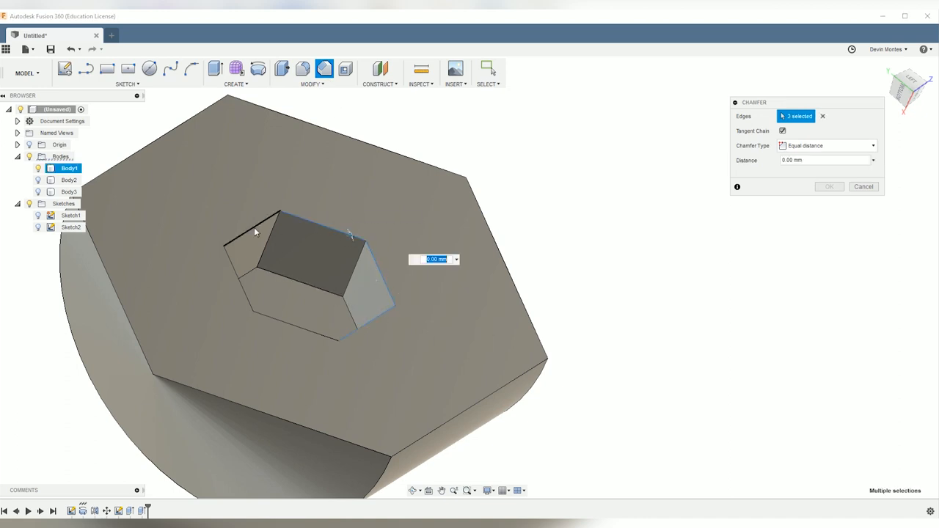
click(273, 308)
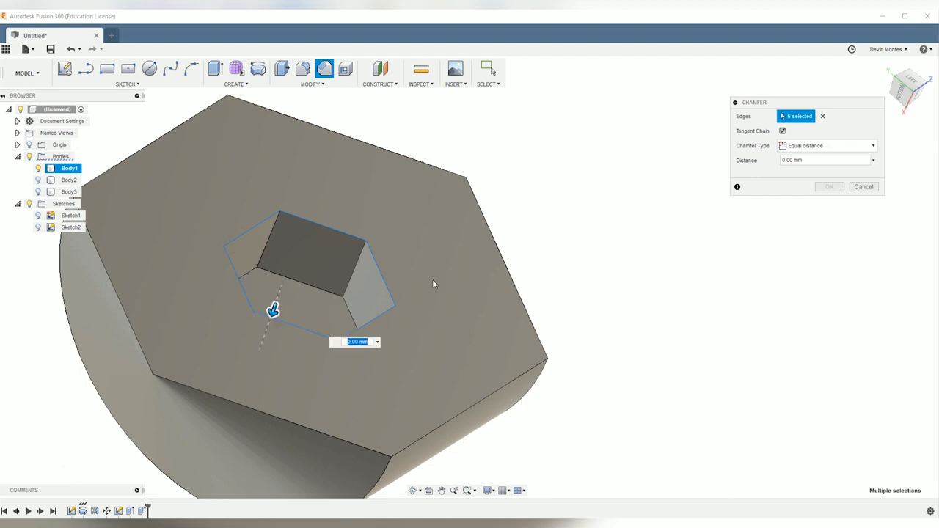
text(1 mm)
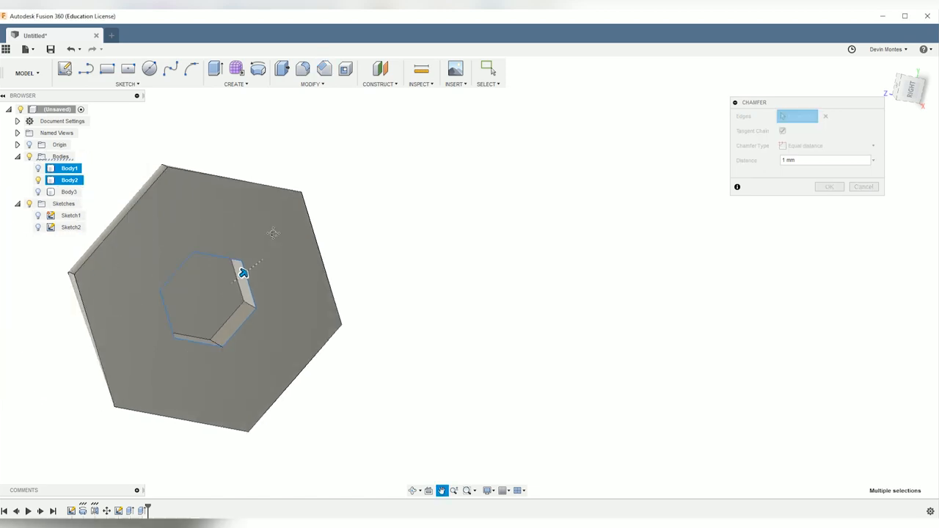
drag(242, 273, 384, 297)
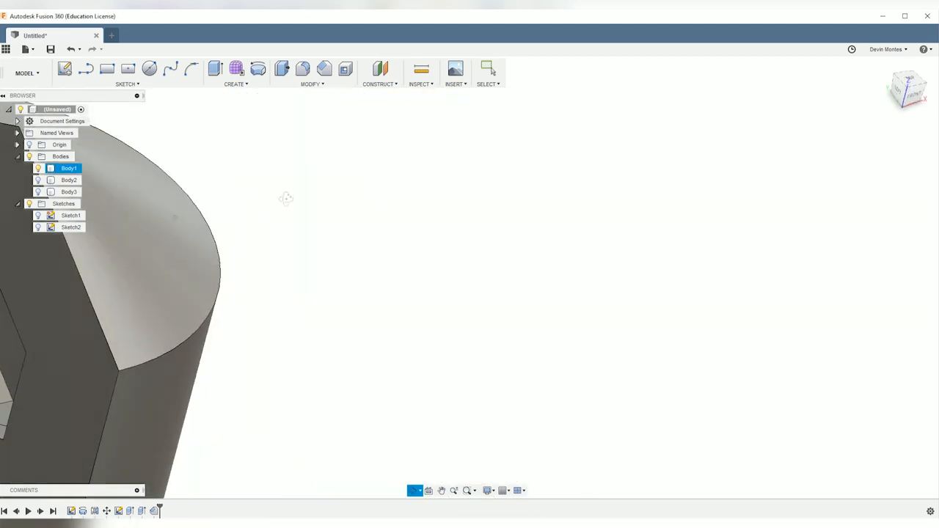
click(67, 179)
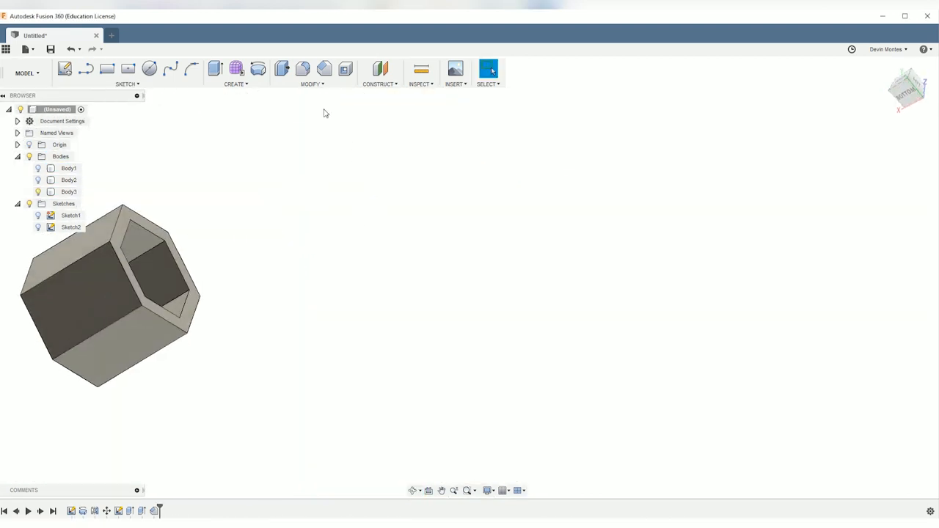
- Chamfer the hexagonal ring body's edges at 0.5 mm with only Body3 visible
click(323, 69)
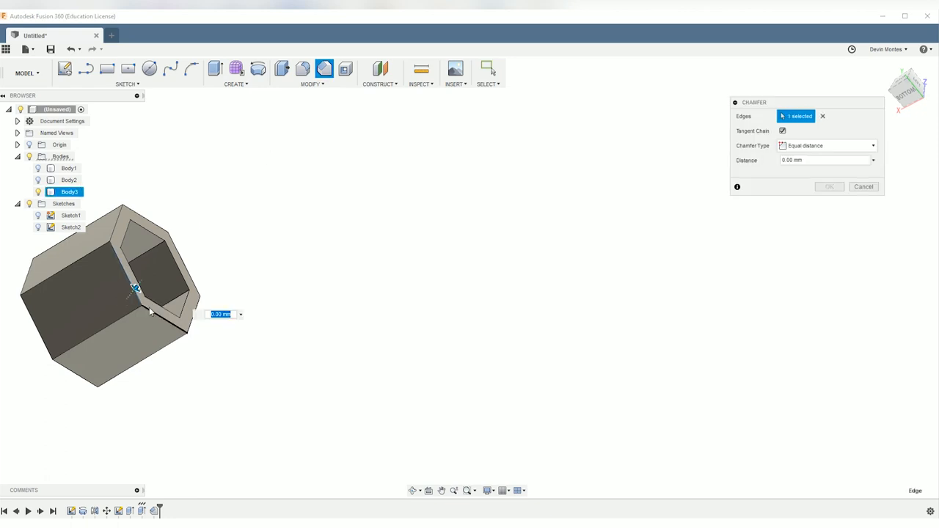
click(154, 311)
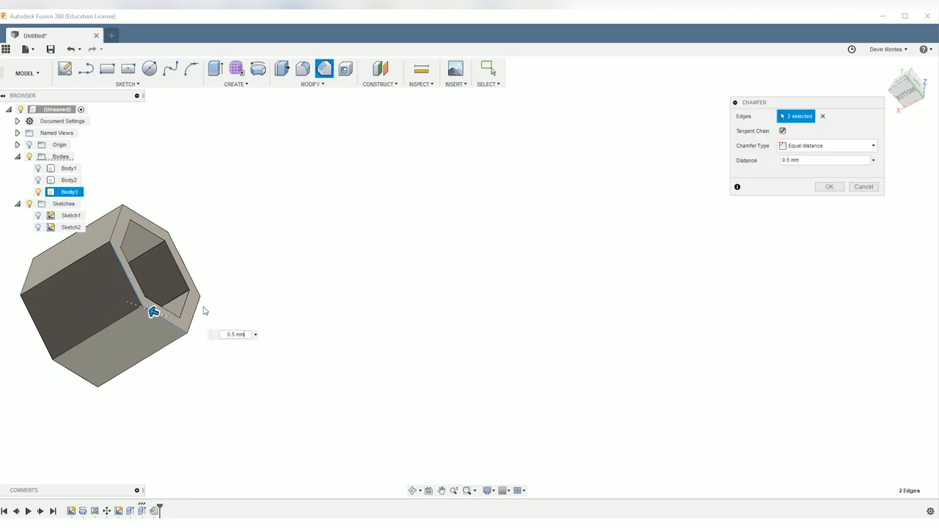
click(144, 213)
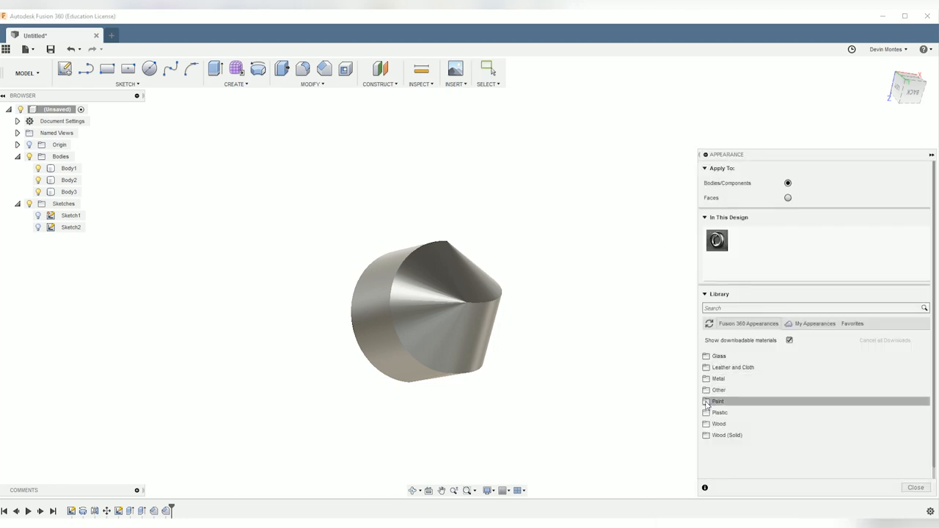
mouse_move(719, 413)
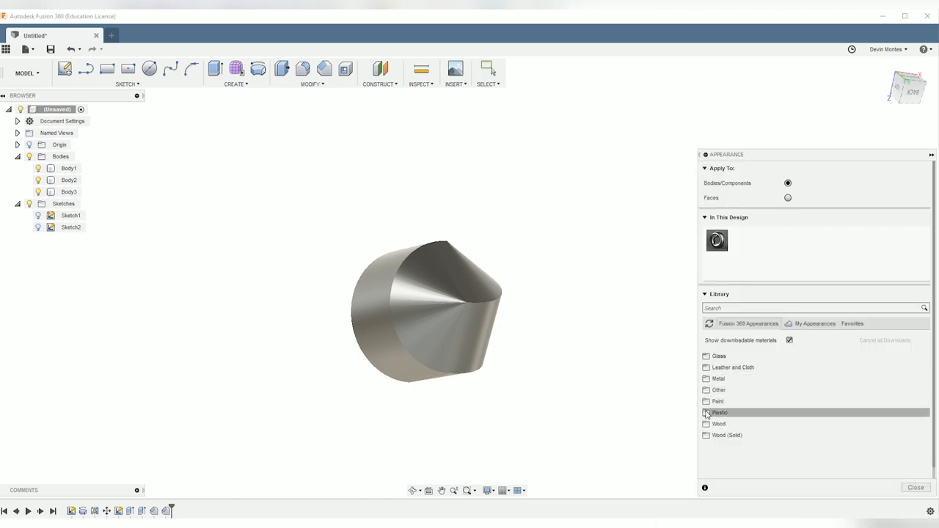
- Drag a green plastic appearance from the Plastic library onto the hexasphericon body
click(719, 412)
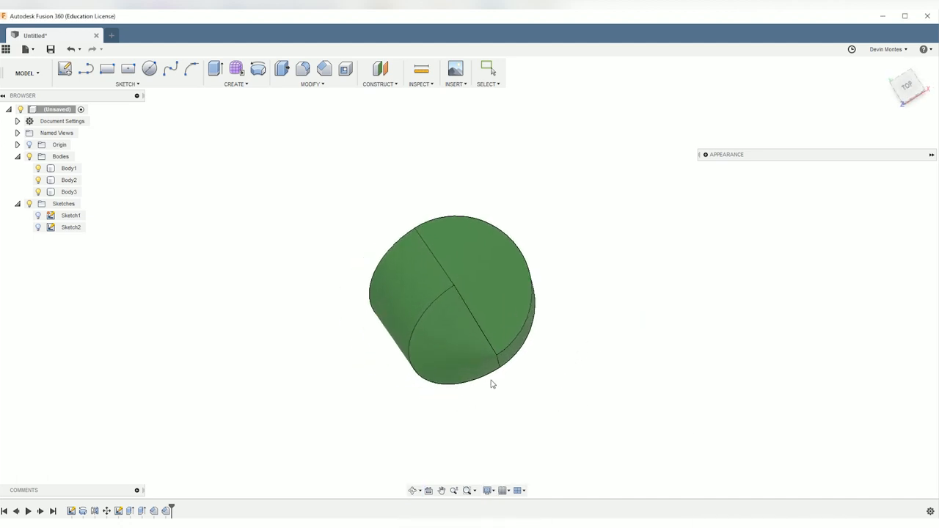
drag(492, 385, 432, 297)
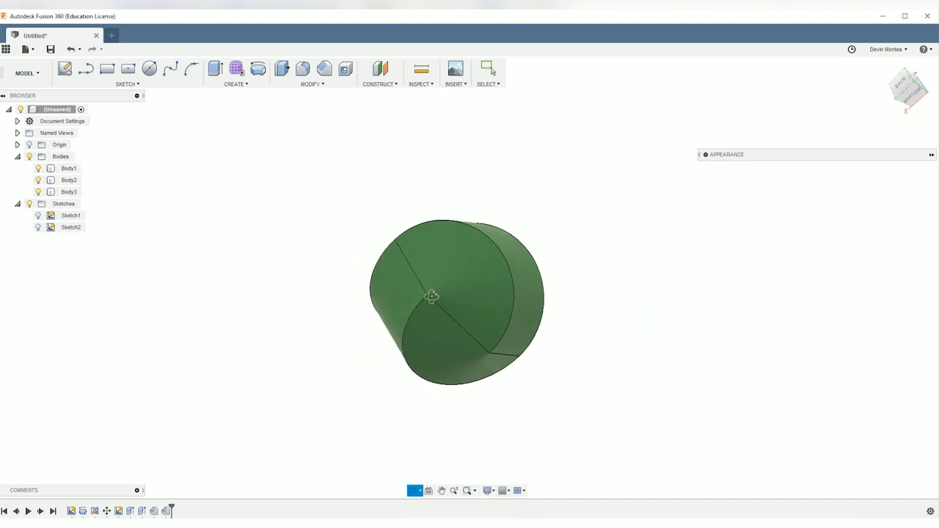
drag(455, 301, 477, 286)
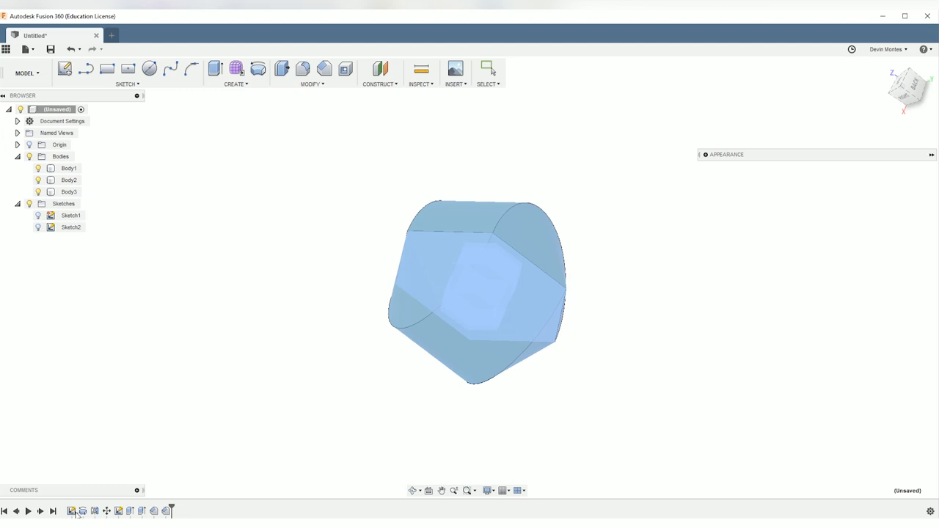
mouse_move(170, 511)
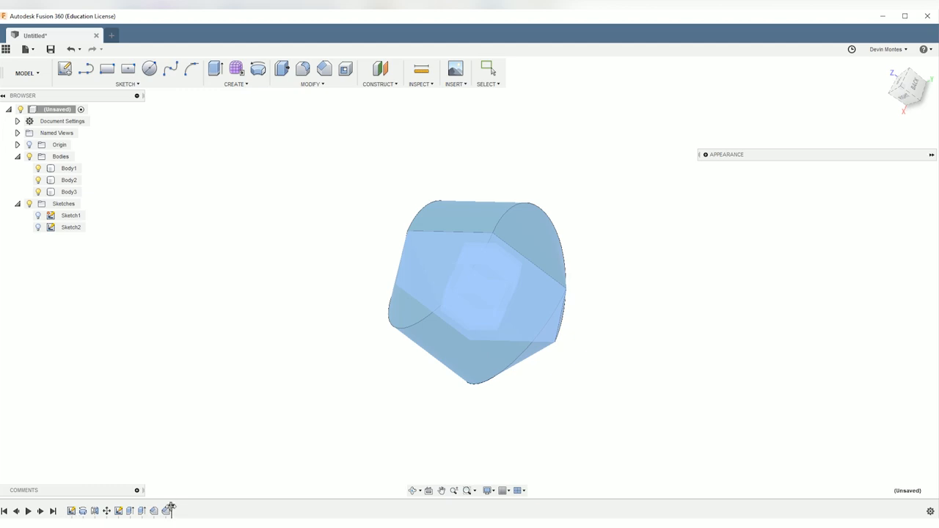
- Edit Sketch1 and round all six hexagon corners with 6 mm sketch fillets
right_click(70, 191)
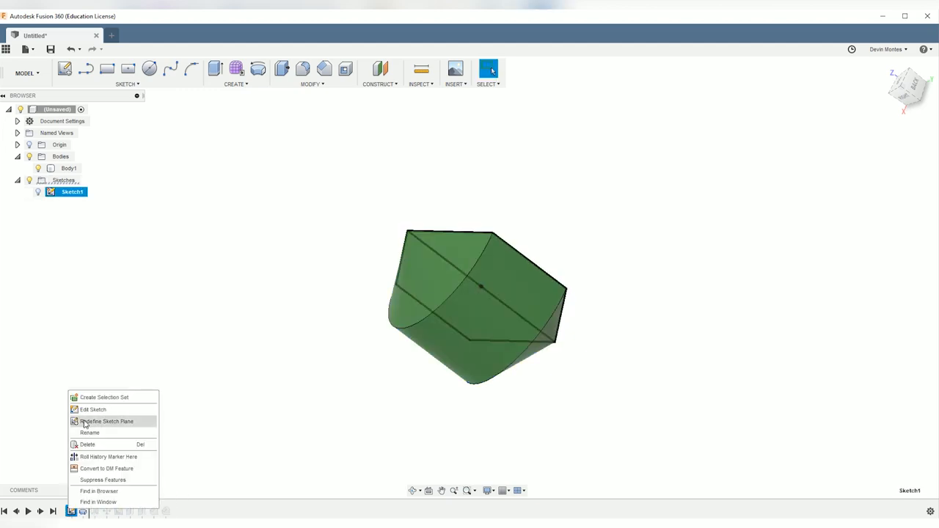
click(94, 409)
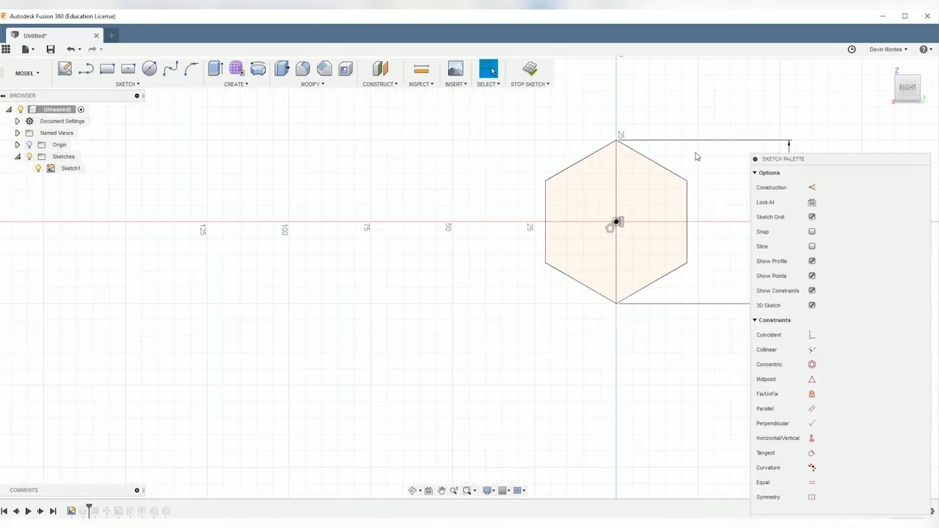
click(127, 84)
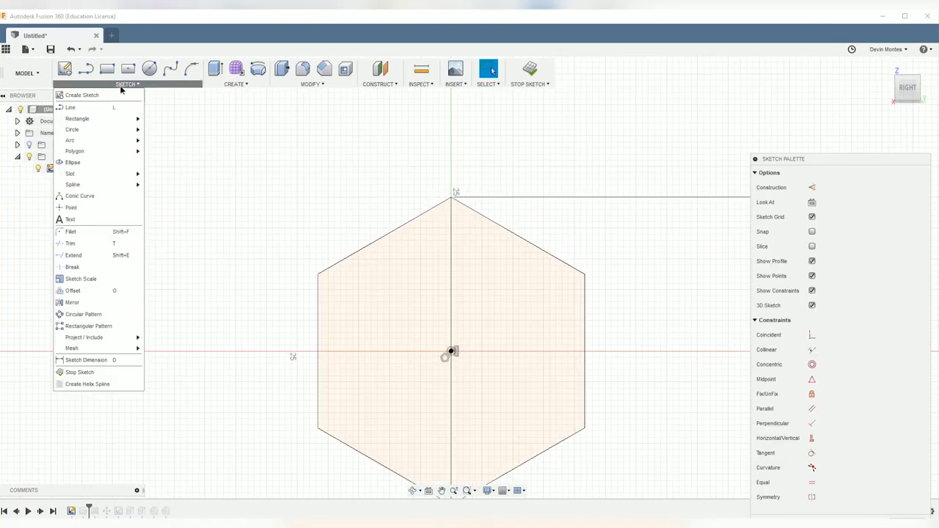
mouse_move(73, 256)
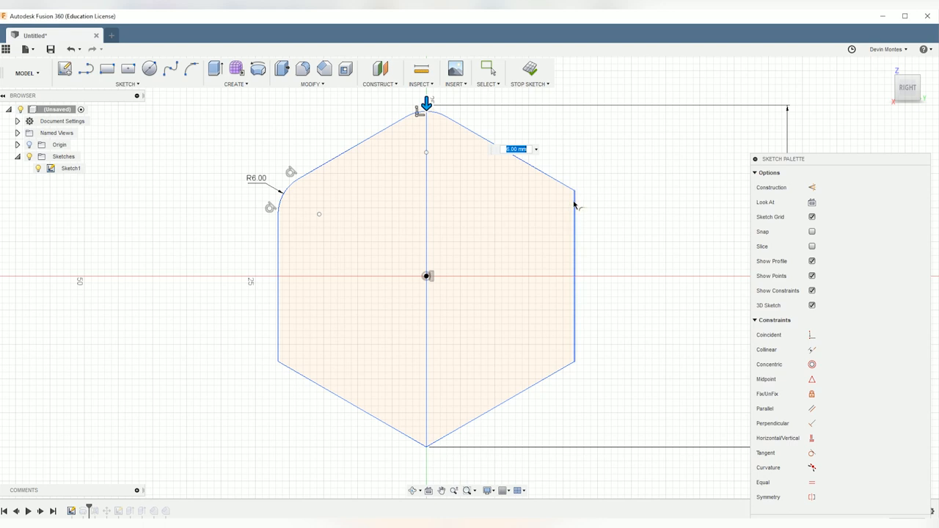
drag(576, 204, 575, 361)
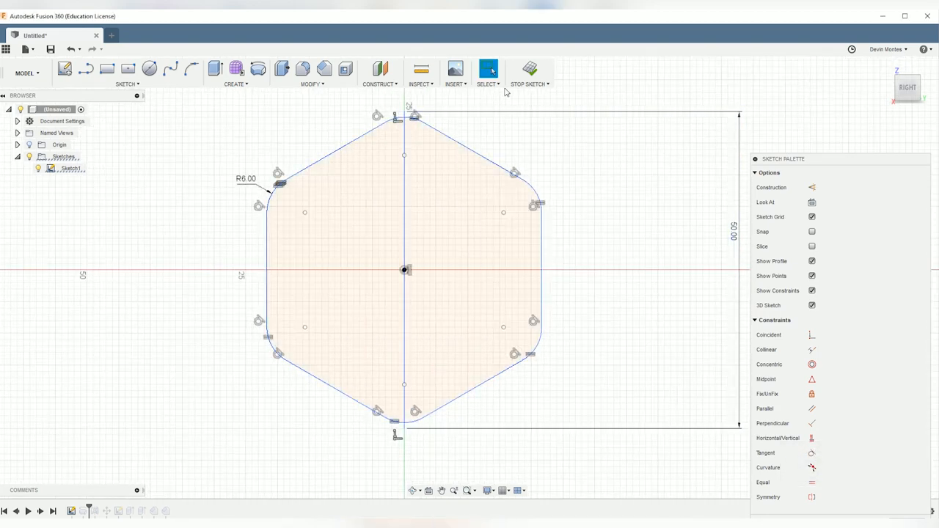
click(529, 71)
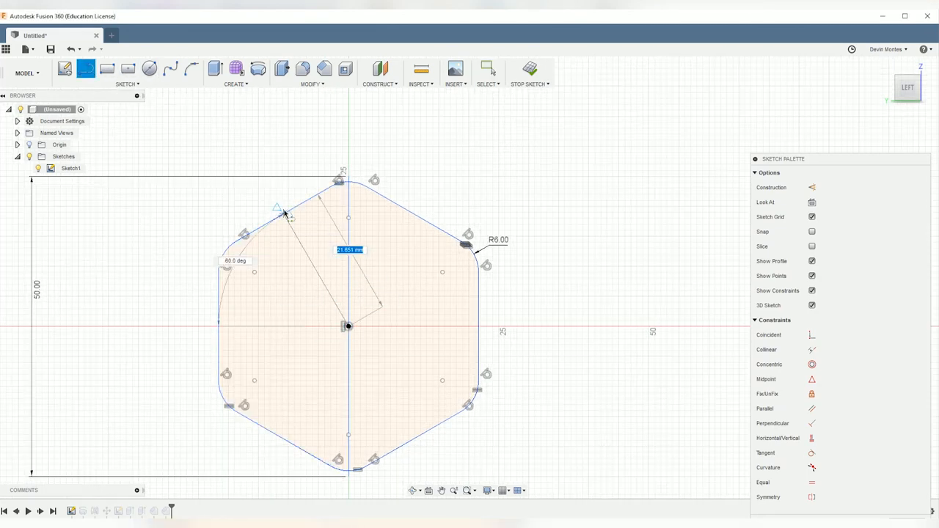
- Draw a centre-to-corner construction line and two slot lines constrained perpendicular
click(487, 69)
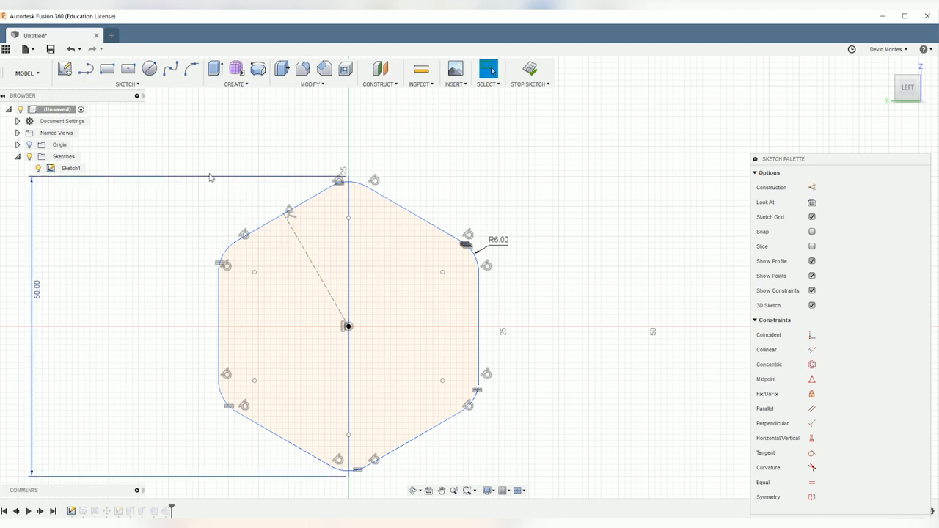
click(85, 69)
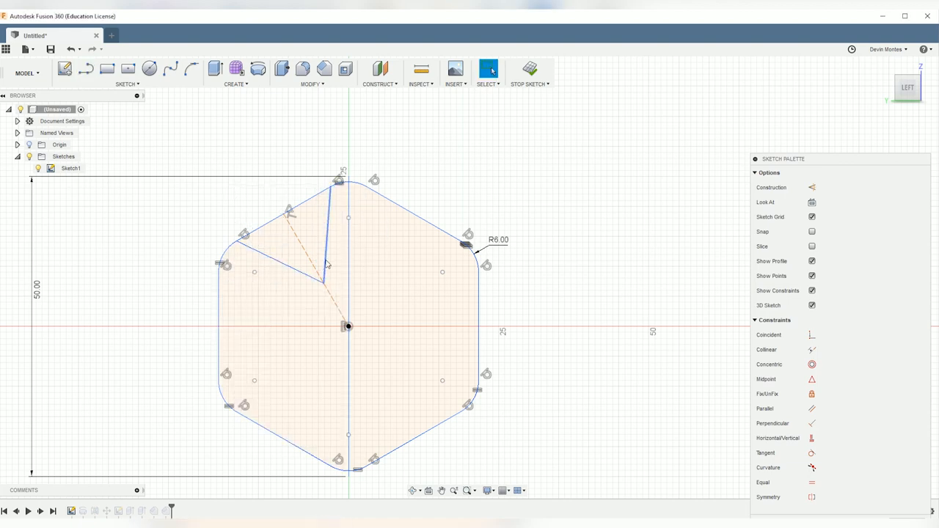
right_click(325, 264)
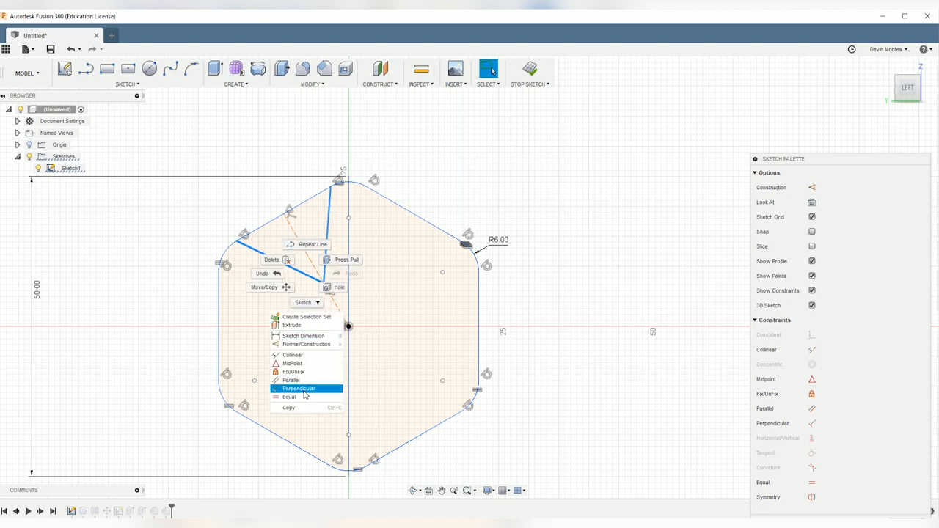
click(299, 388)
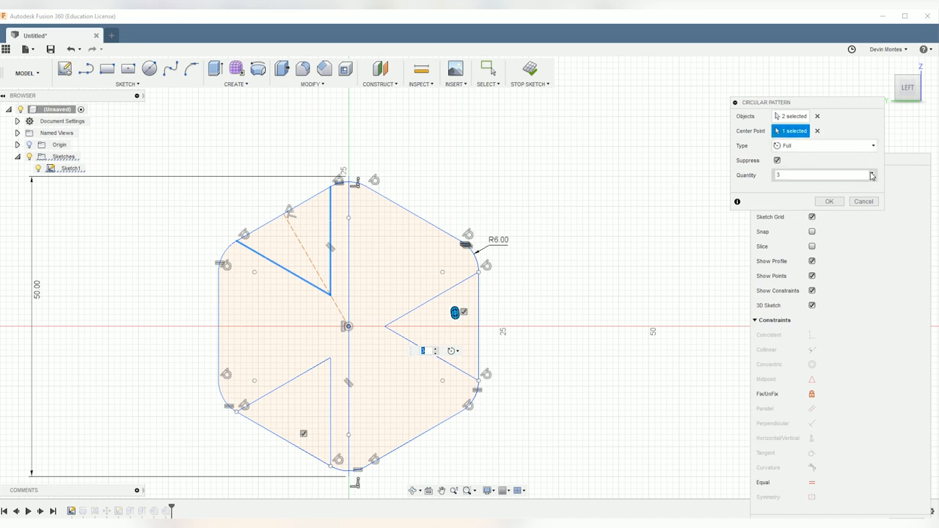
- Circular-pattern the slot lines six times around the origin into a star
click(872, 173)
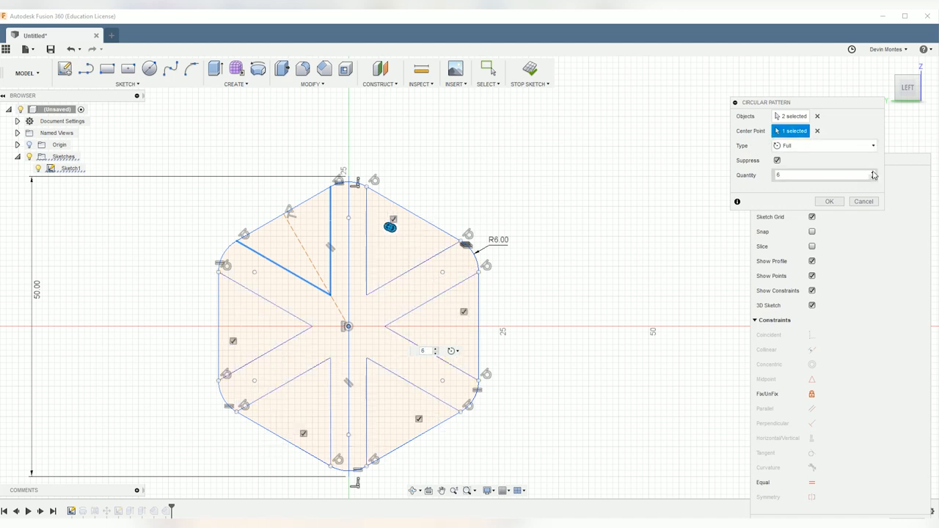
click(829, 201)
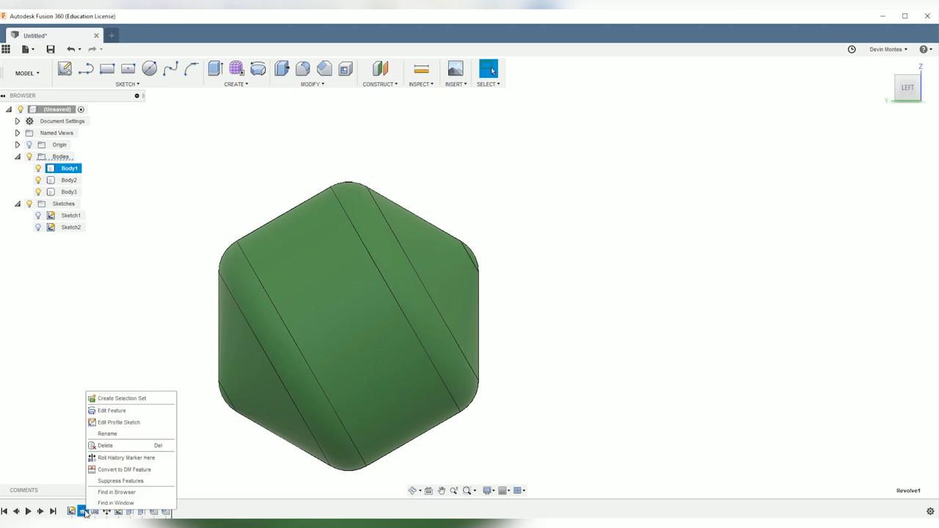
- Edit the 180° revolve to use the star-shaped profiles, producing nine swirling bodies
click(112, 411)
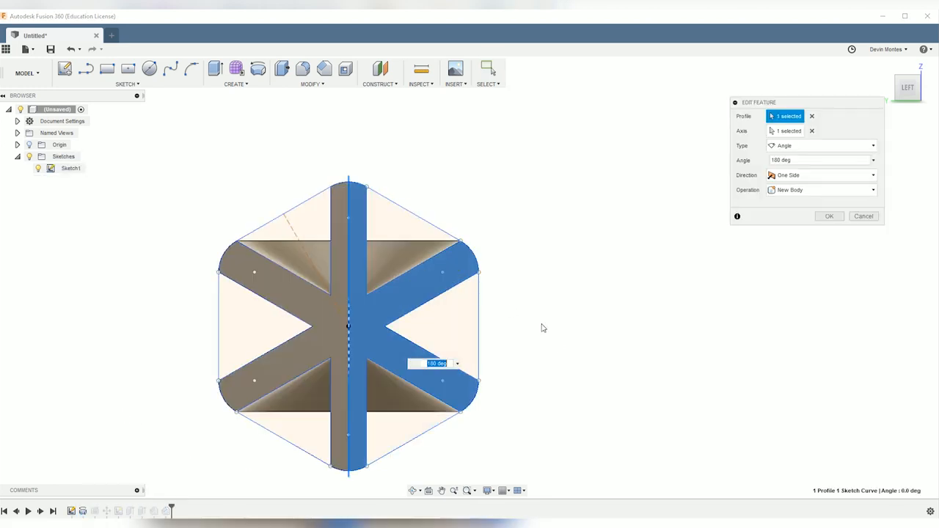
drag(350, 323, 323, 309)
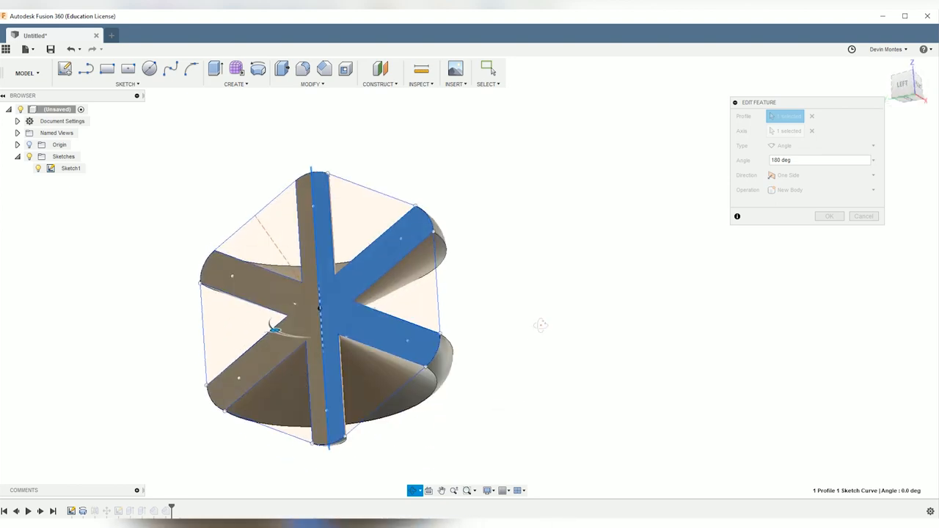
click(827, 216)
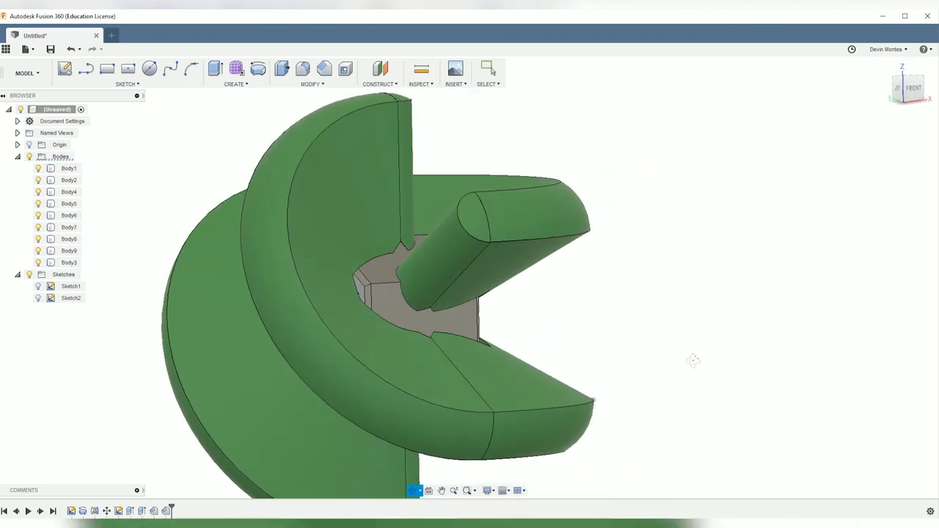
right_click(70, 286)
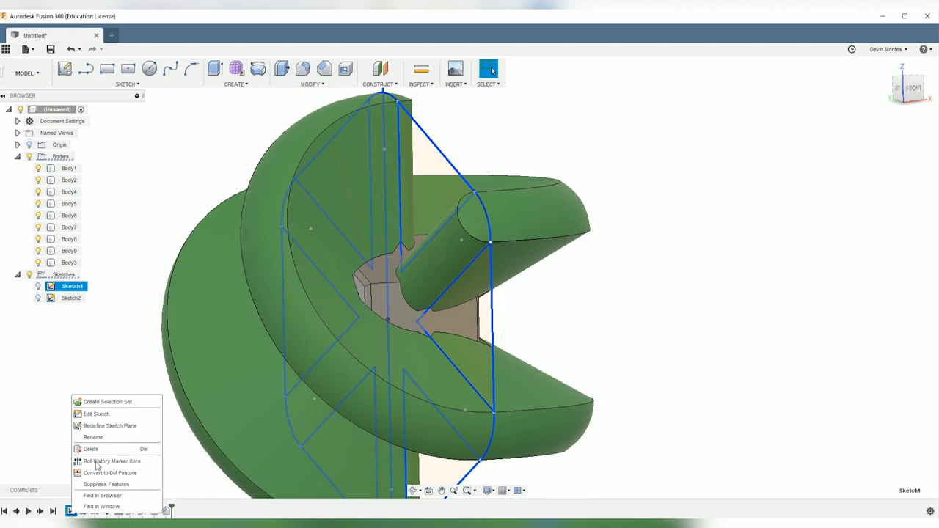
- Edit Sketch1 and draw a centre-diameter circle at the origin over the star arms
click(97, 414)
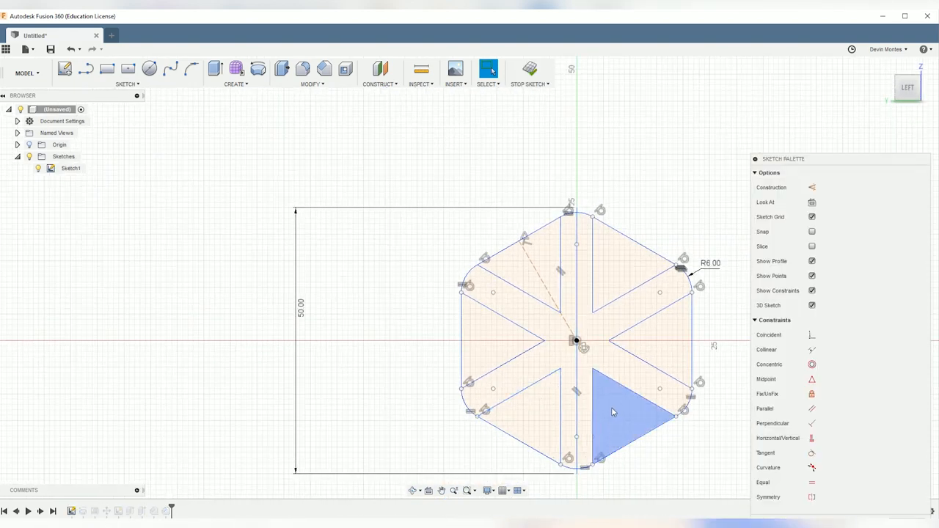
click(149, 69)
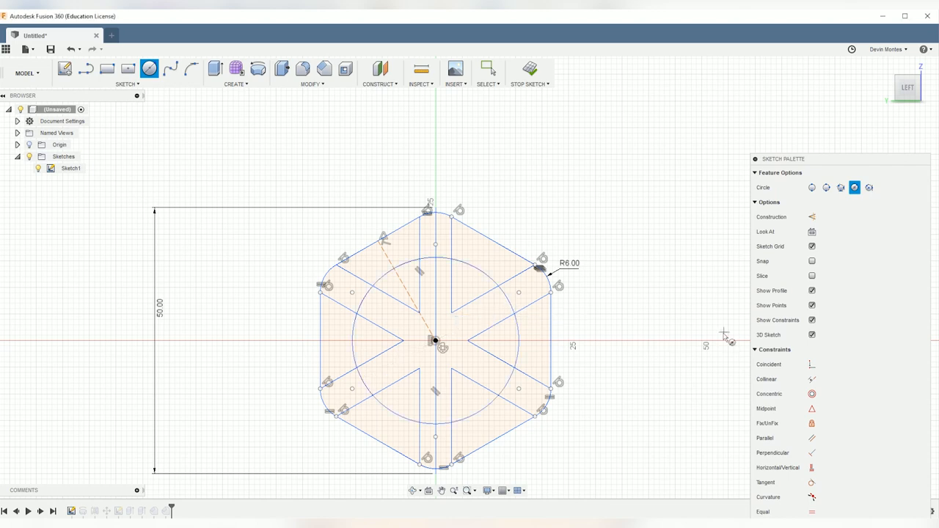
click(530, 71)
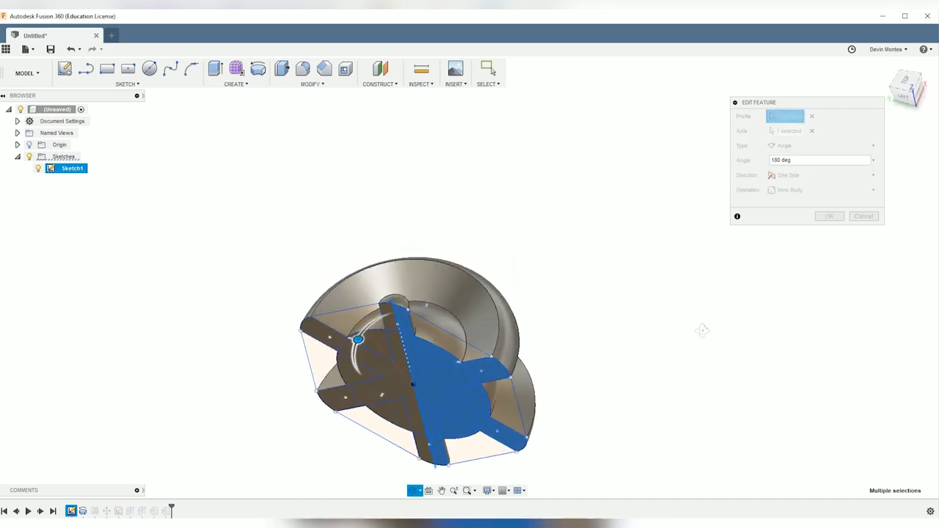
- Rebuild the revolve from the circle and arm profiles, leaving three curling green bodies
click(828, 216)
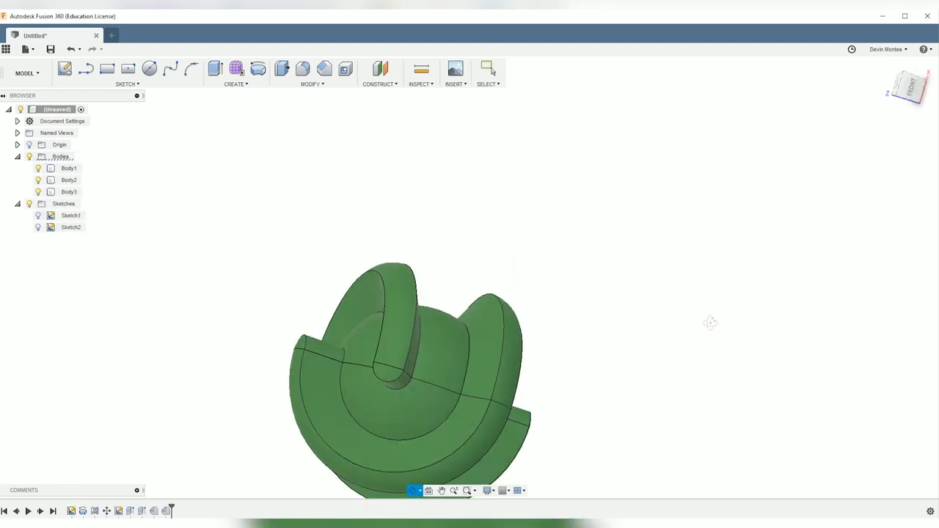
drag(710, 323, 569, 379)
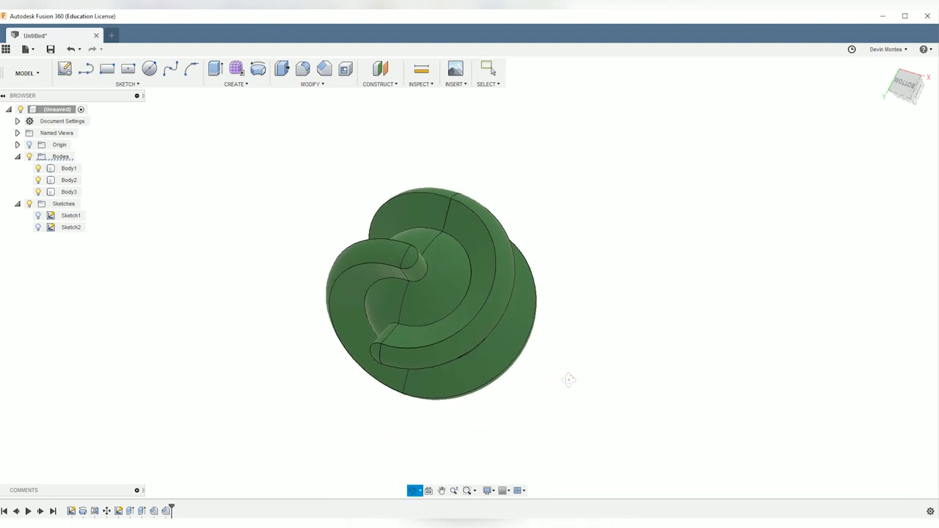
drag(569, 378, 510, 307)
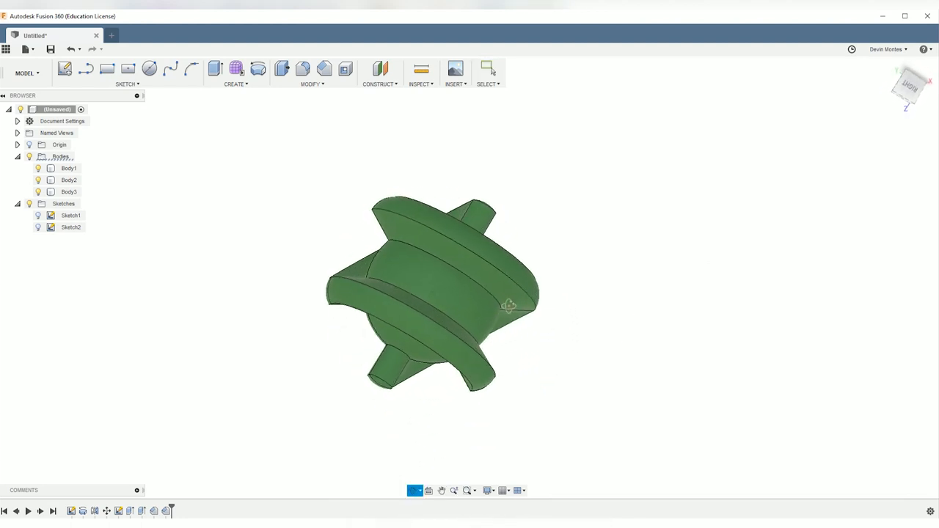
drag(508, 307, 516, 235)
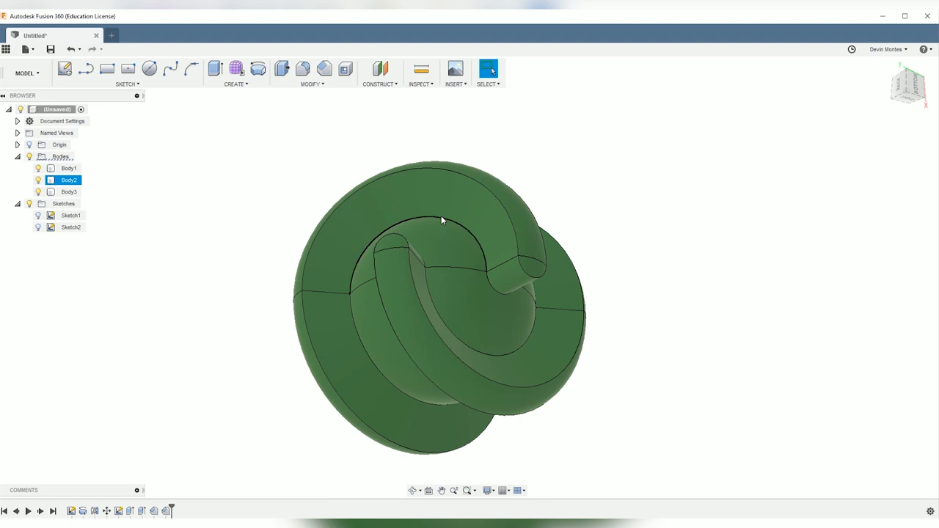
- Fillet eleven edges of Body1 and Body2 with a 9.671 mm radius
click(323, 69)
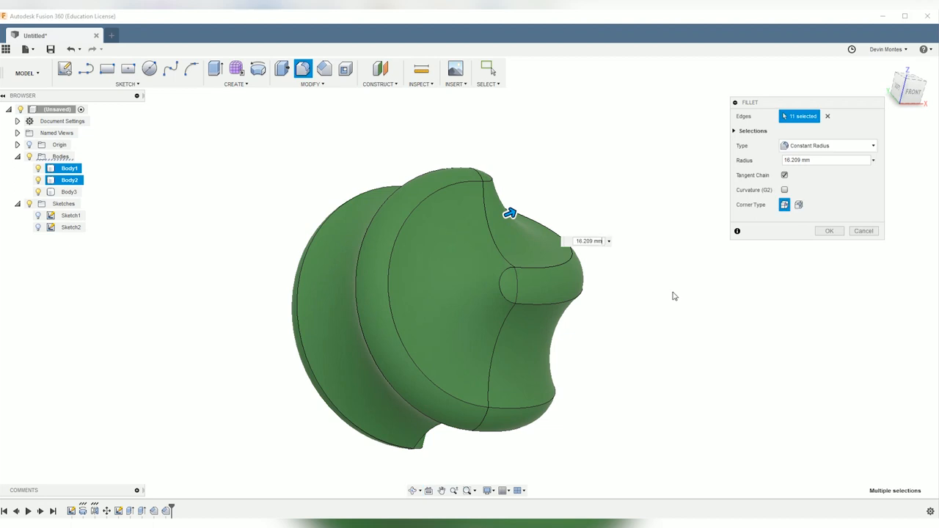
drag(510, 213, 503, 214)
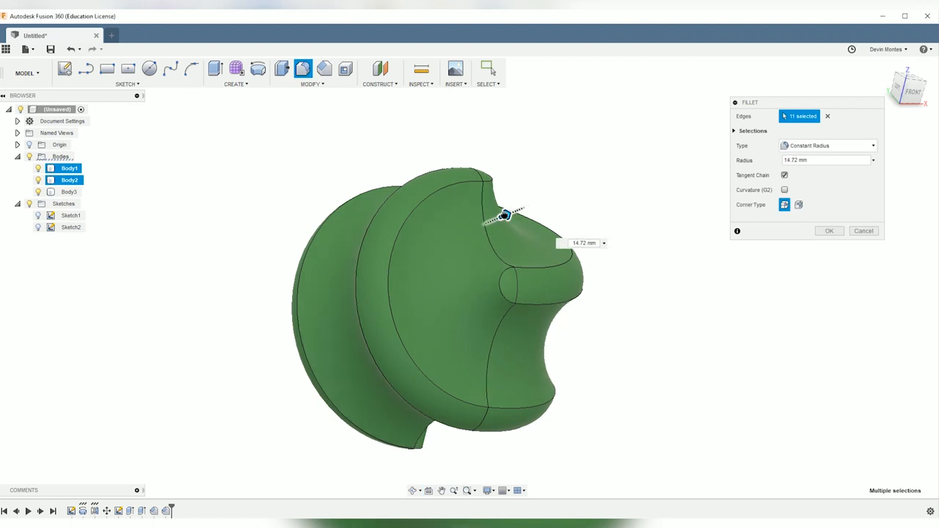
drag(506, 215, 499, 218)
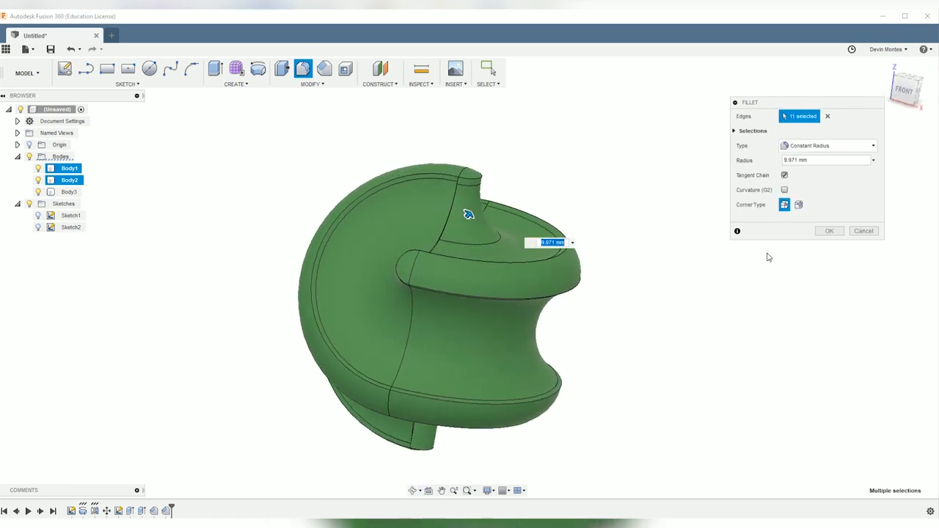
click(829, 230)
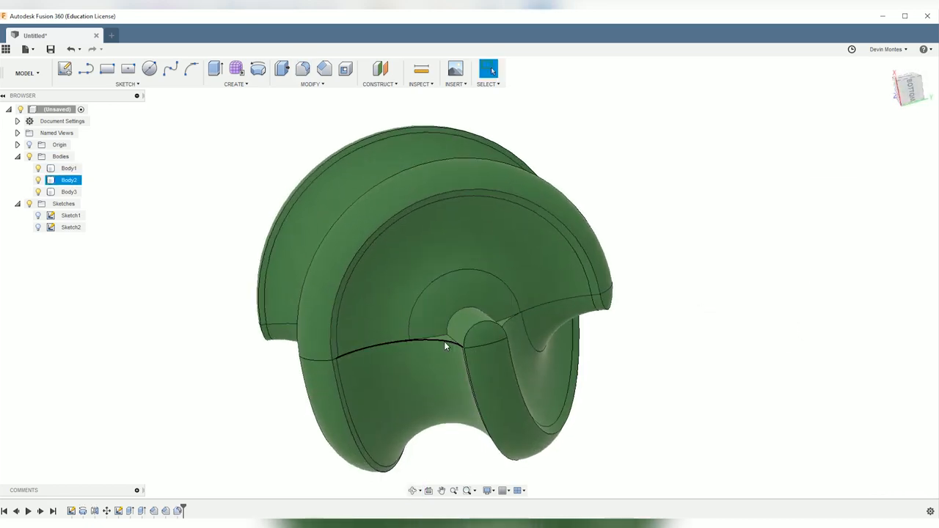
- Edit the fillet to round twelve edges at a 12.594 mm radius
right_click(69, 167)
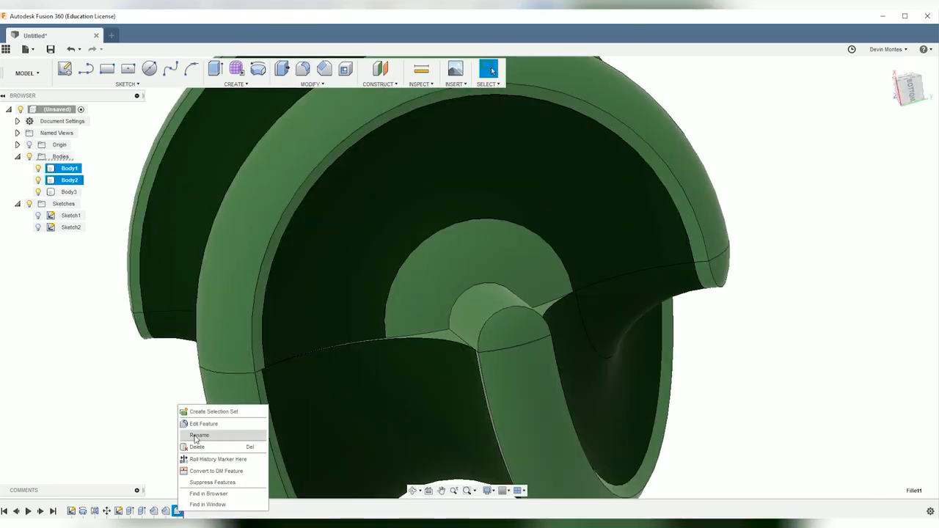
click(203, 423)
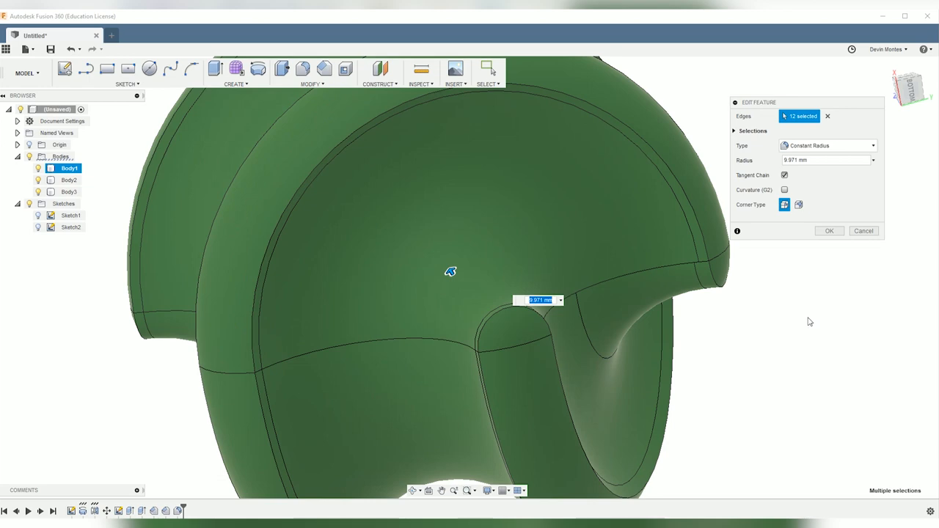
click(829, 230)
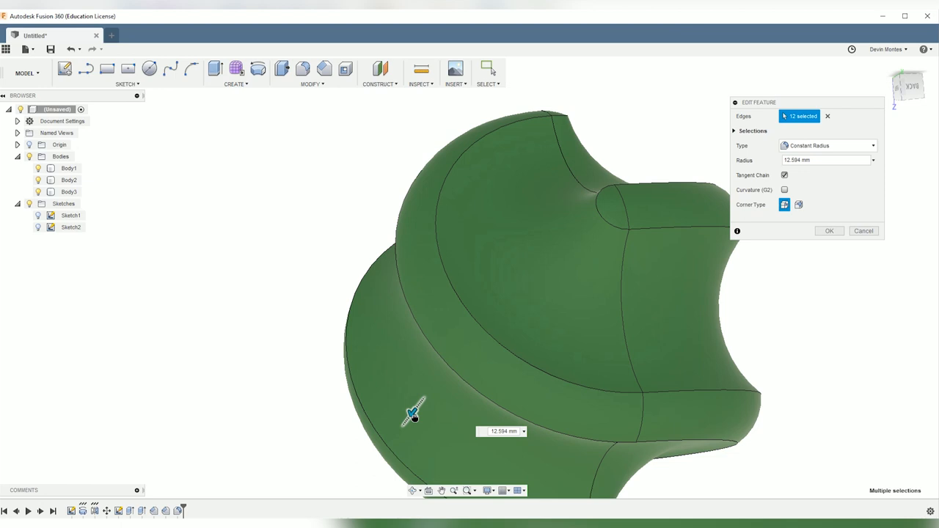
click(828, 230)
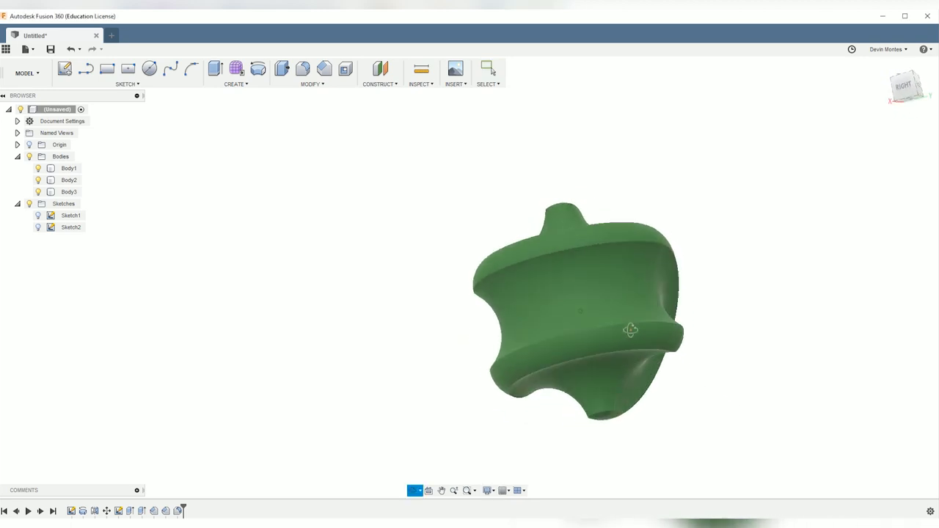
drag(632, 330, 490, 367)
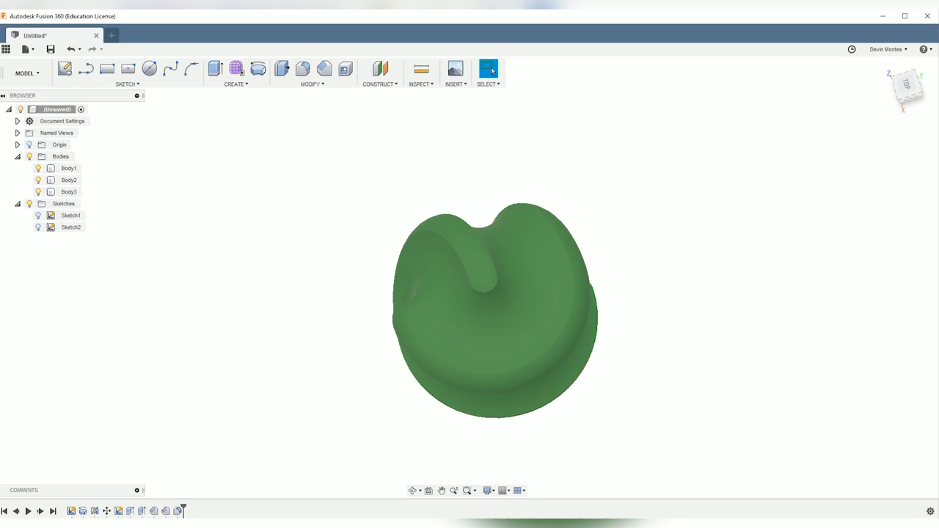
click(69, 168)
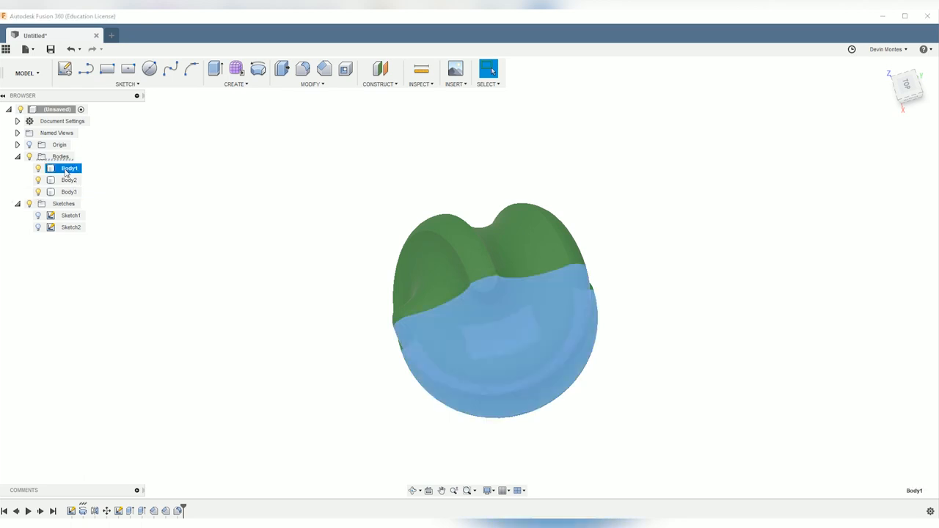
- Export Body1 as a binary high-refinement STL into the 6groove folder
right_click(67, 168)
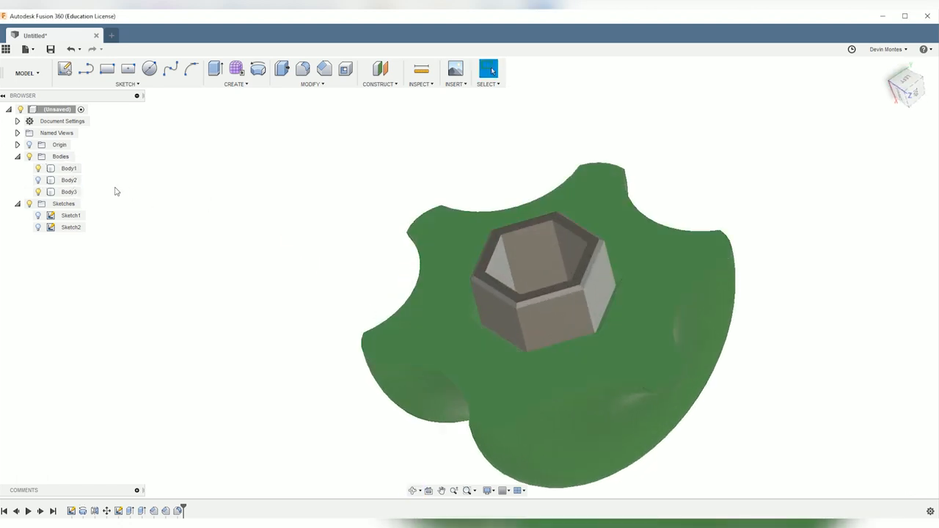
click(69, 168)
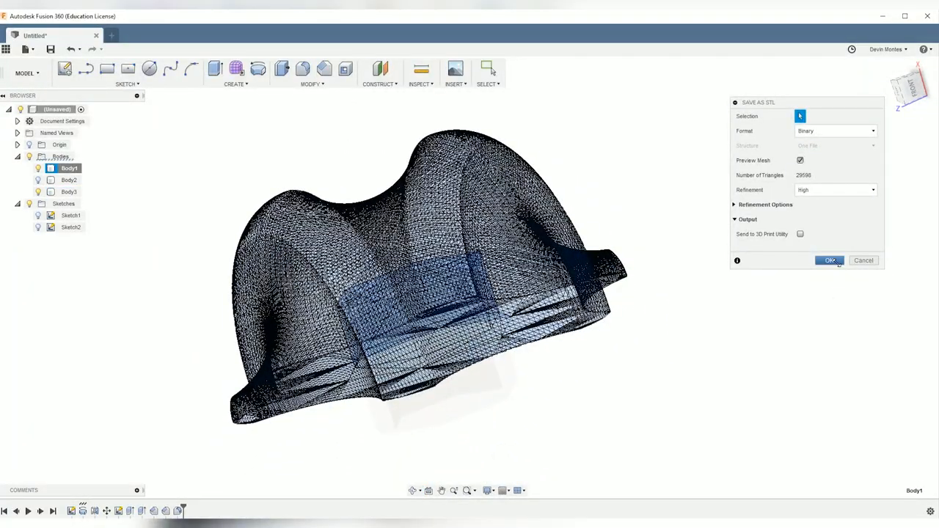
click(831, 261)
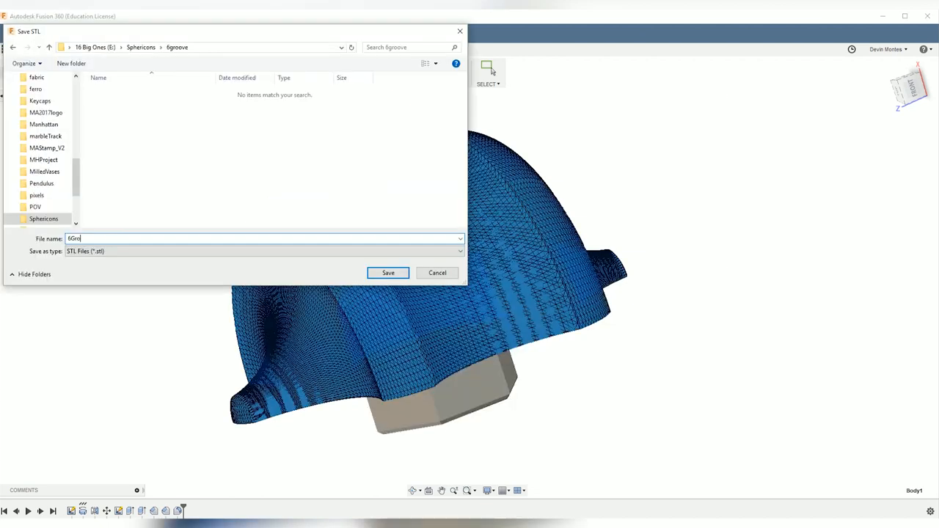
click(388, 272)
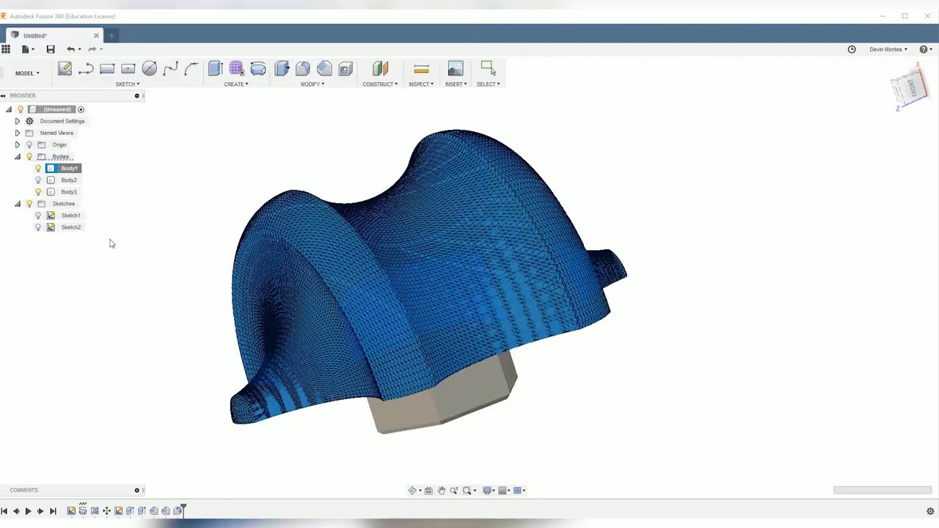
- Export Body3 as an STL named from 6Groove_body with the ending changed to connector
right_click(67, 190)
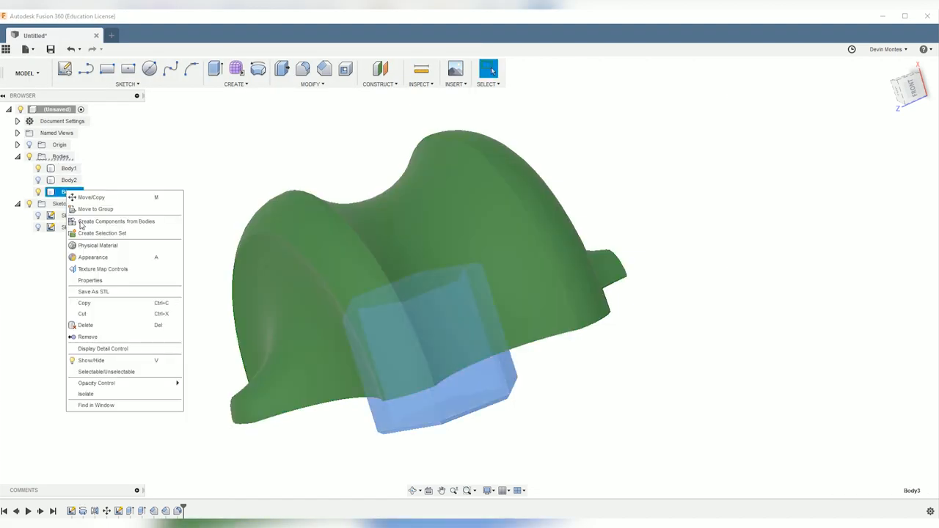
click(93, 290)
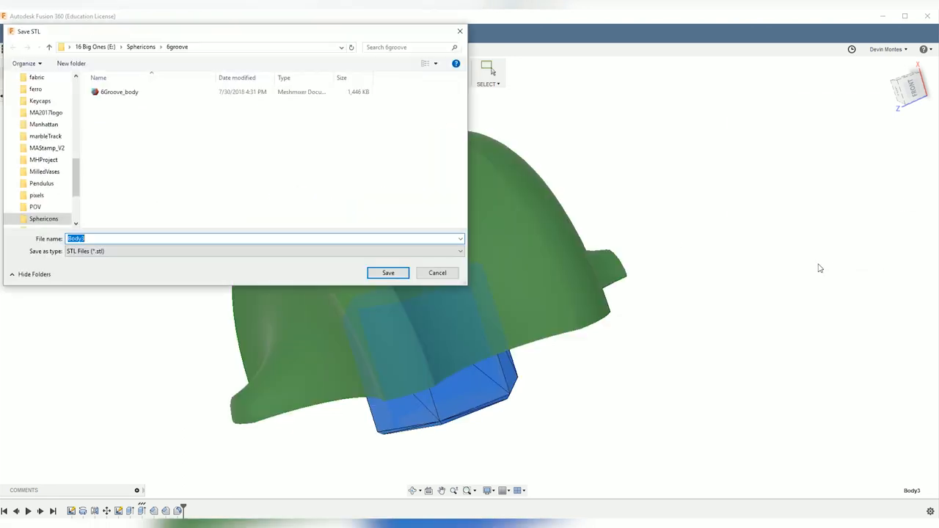
click(119, 91)
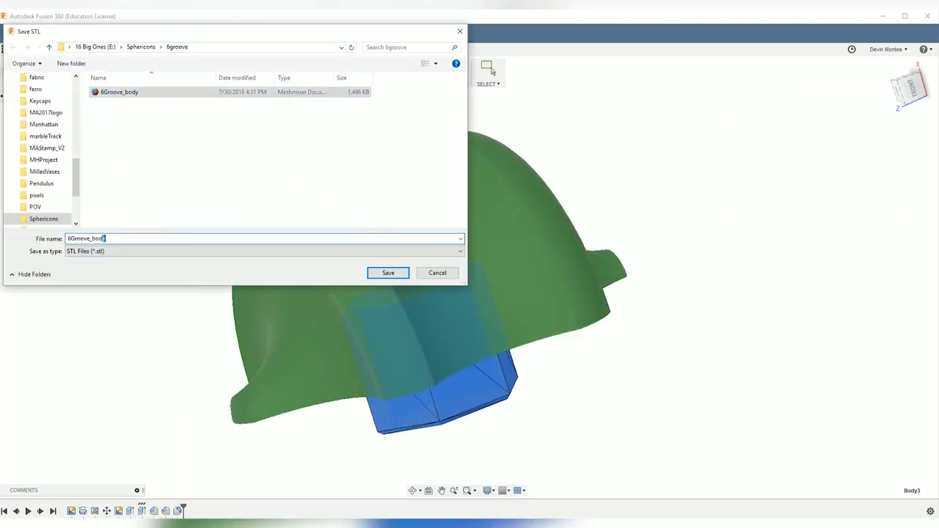
text(conne)
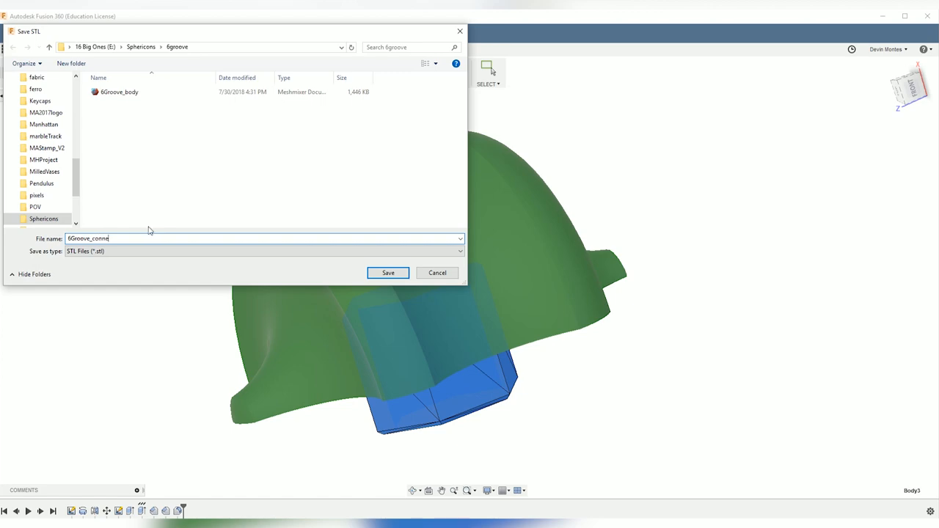
click(388, 272)
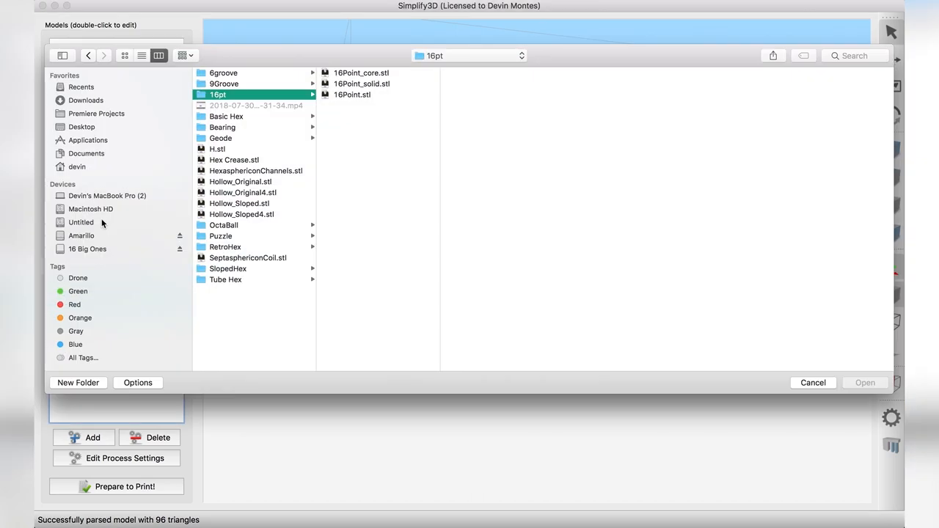
mouse_move(237, 88)
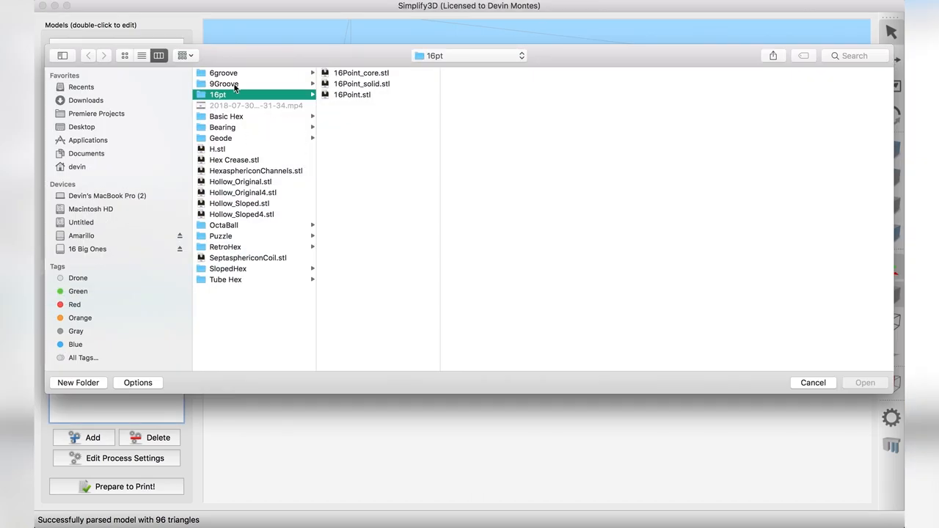
- Import 6Groove_body.stl and 6Groove_connector.stl onto the build plate and enter the DREMEL process settings
click(224, 73)
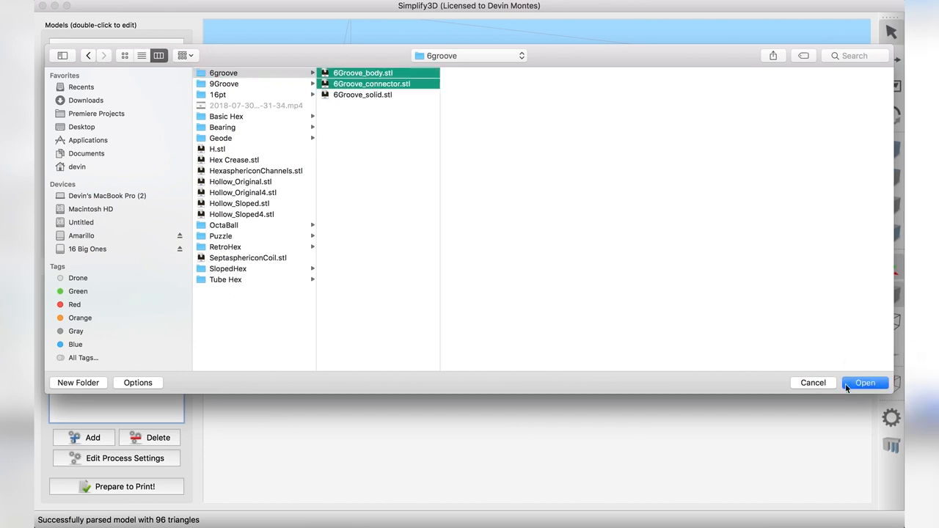
click(867, 382)
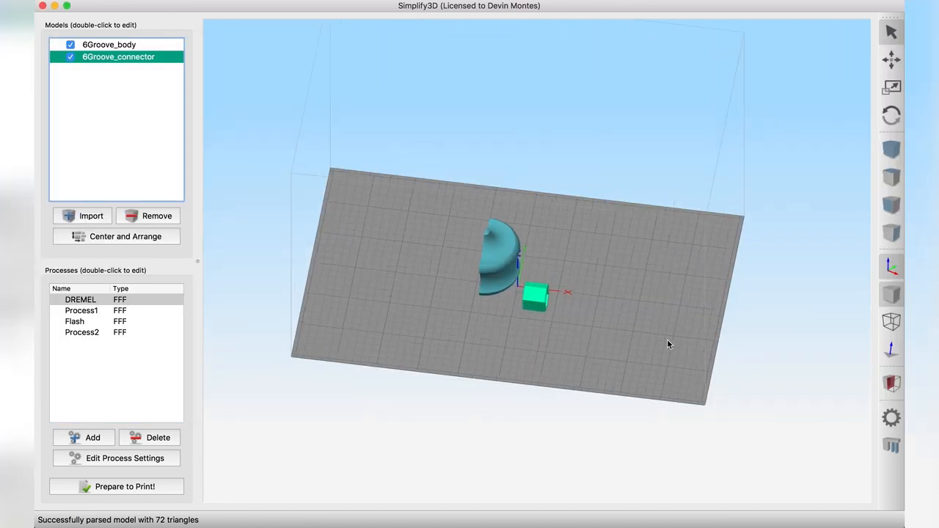
double_click(117, 56)
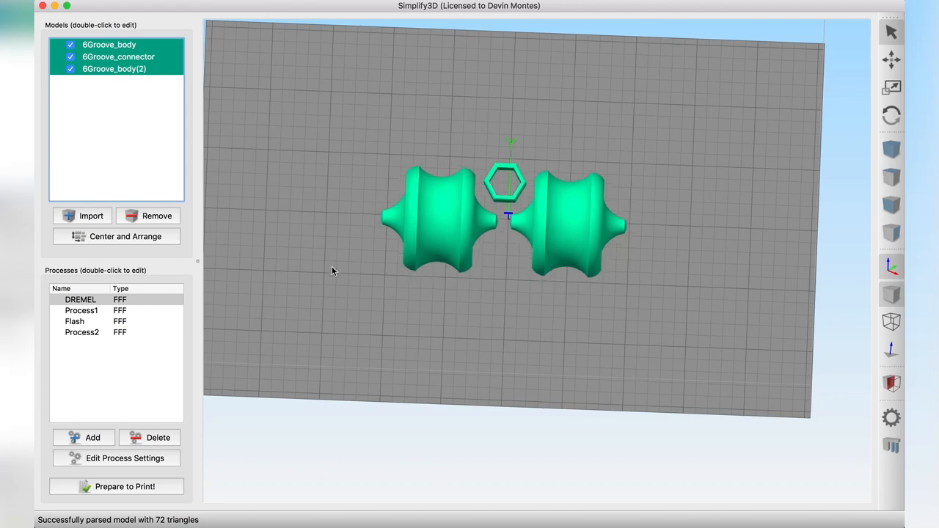
double_click(80, 300)
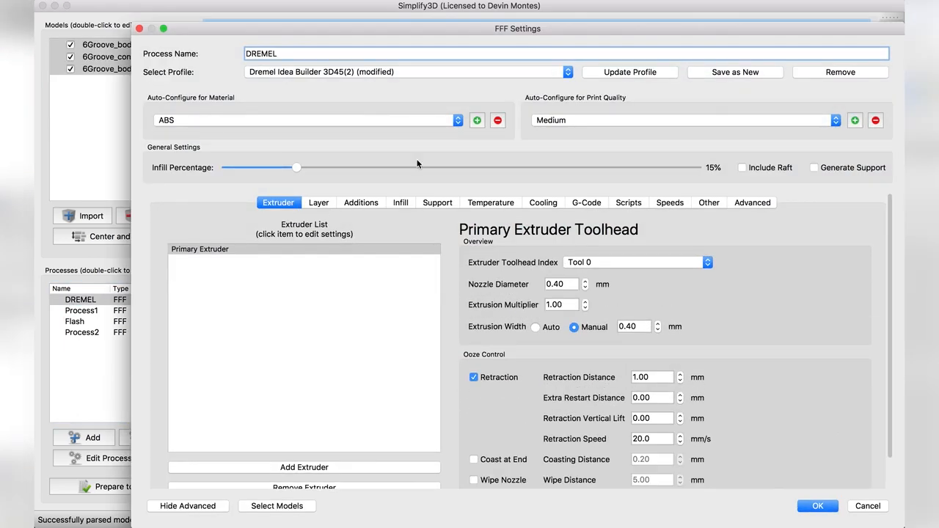
mouse_move(251, 88)
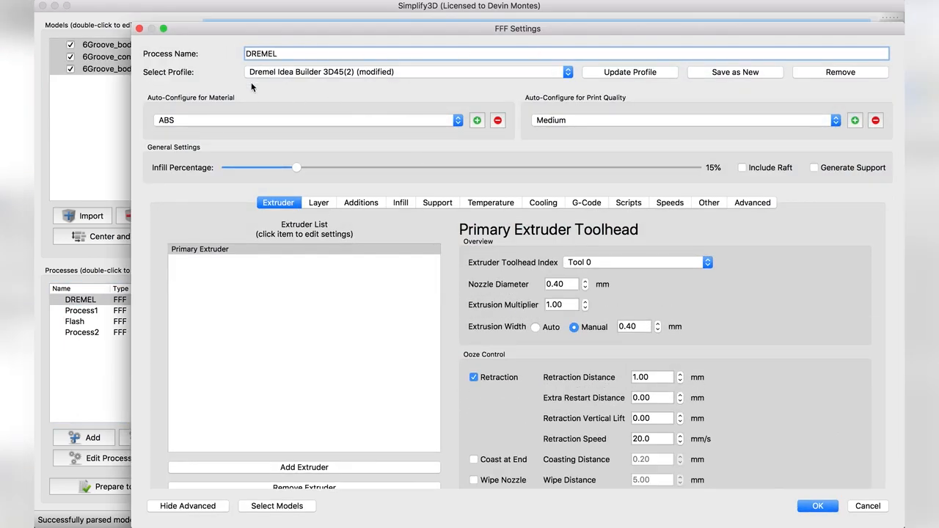
- Review Temperature and Cooling settings, lower Infill Percentage to 5%, and check the primary layer height
click(491, 203)
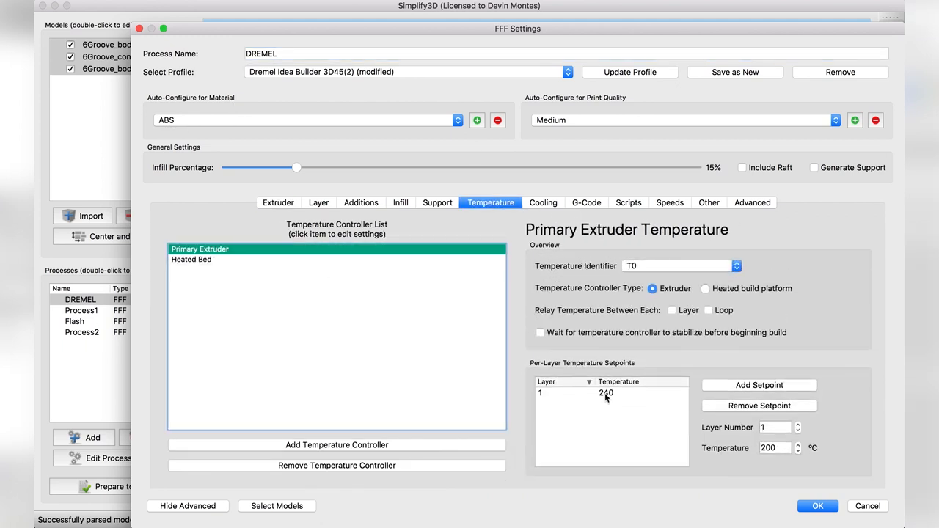
click(279, 203)
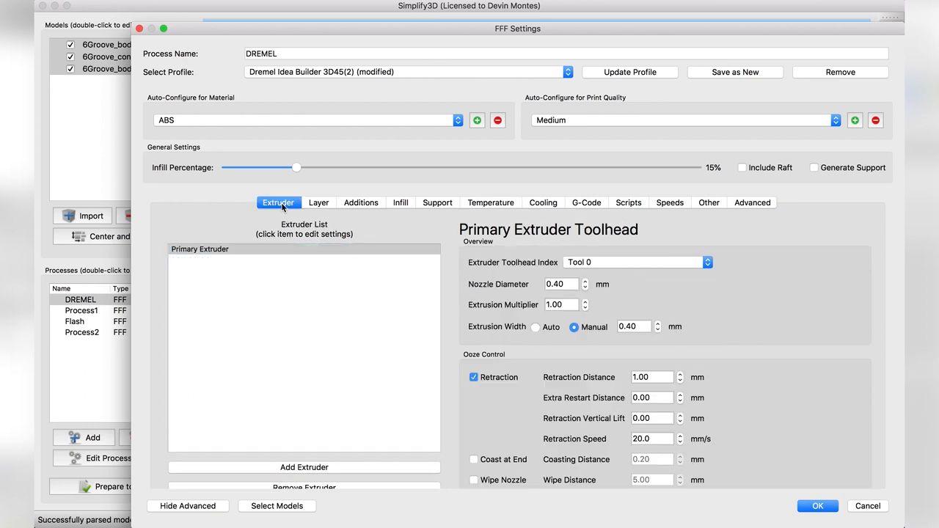
click(544, 202)
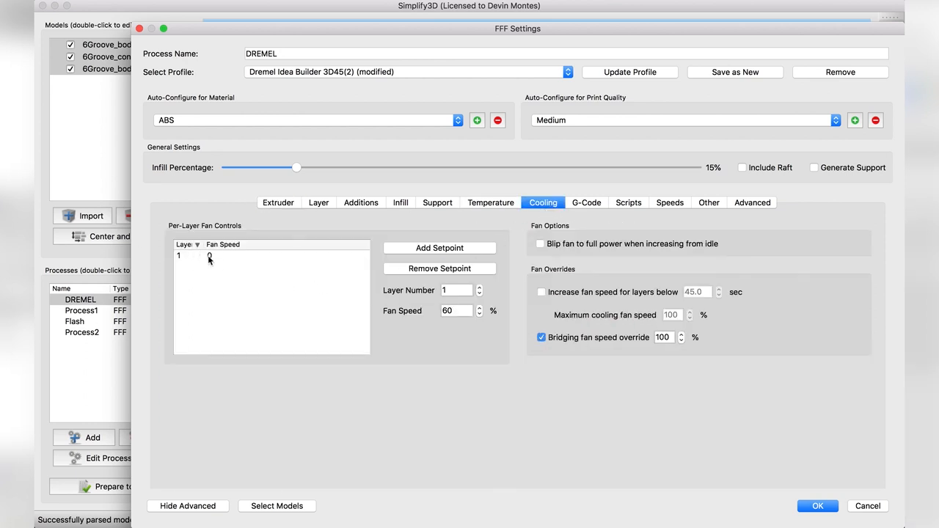
click(279, 203)
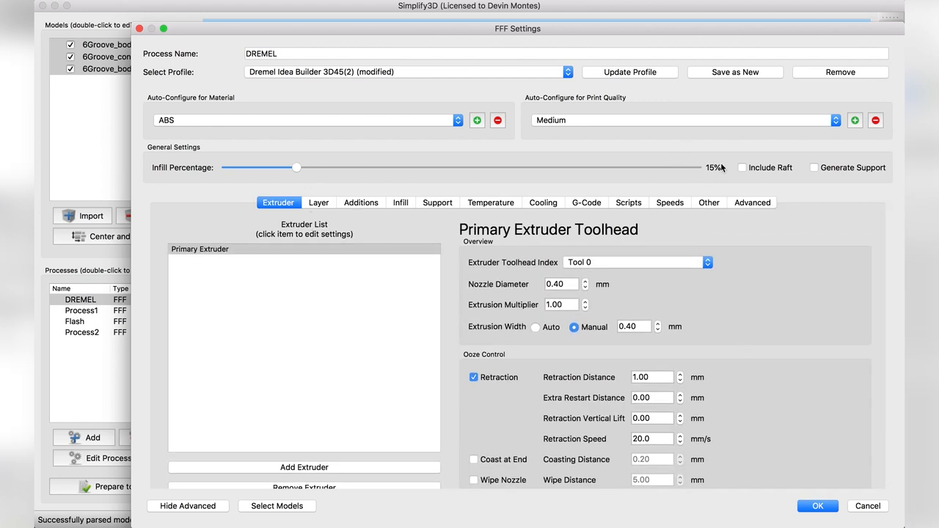
drag(297, 167, 250, 167)
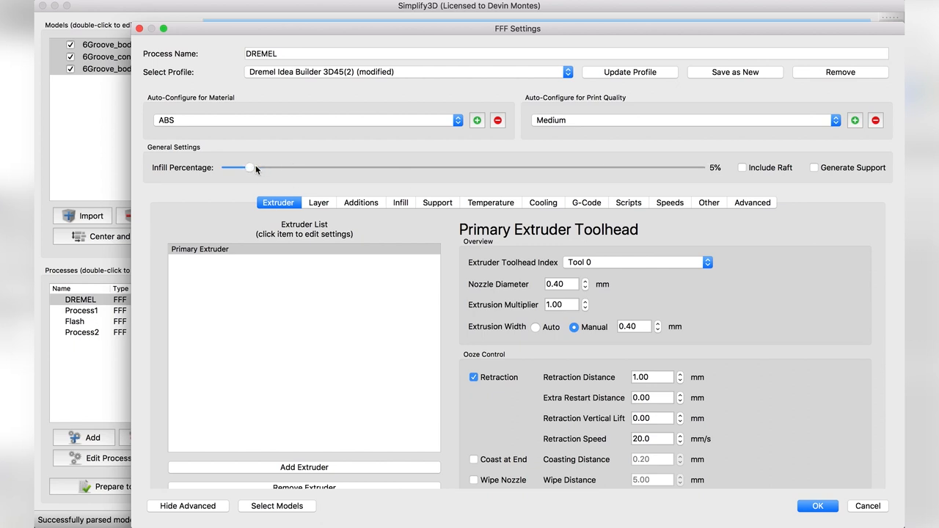
click(319, 203)
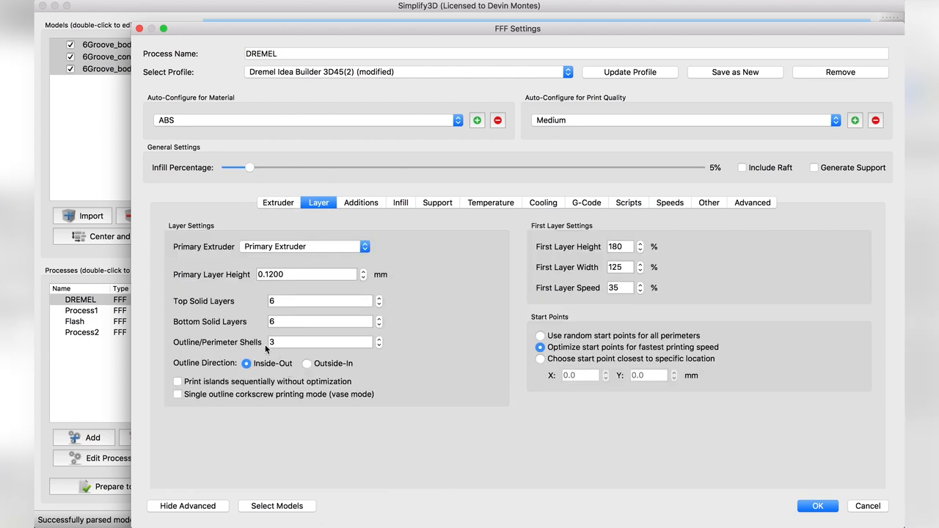
mouse_move(590, 241)
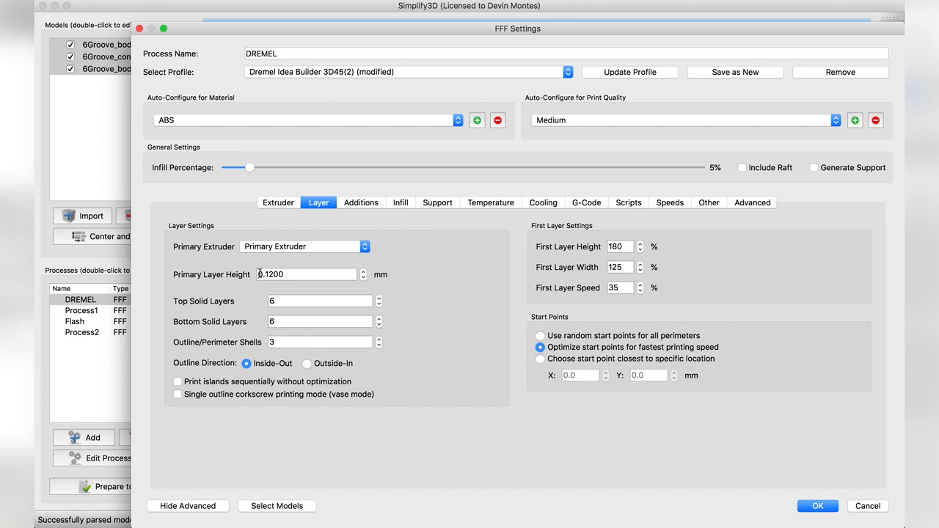
triple_click(307, 275)
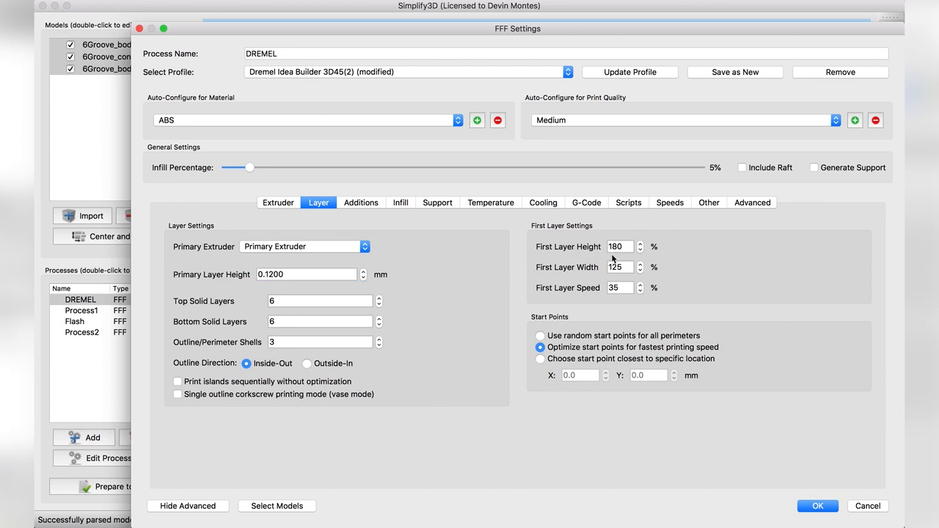
mouse_move(453, 318)
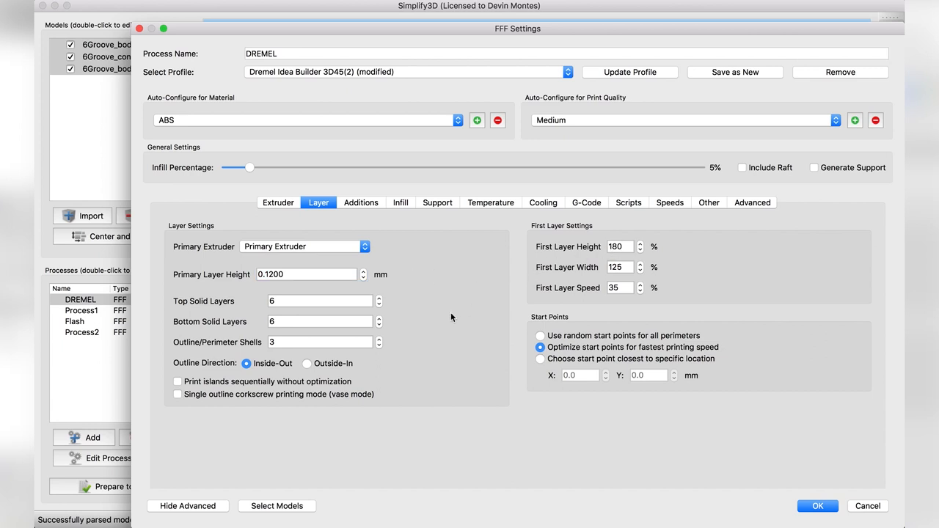
mouse_move(408, 348)
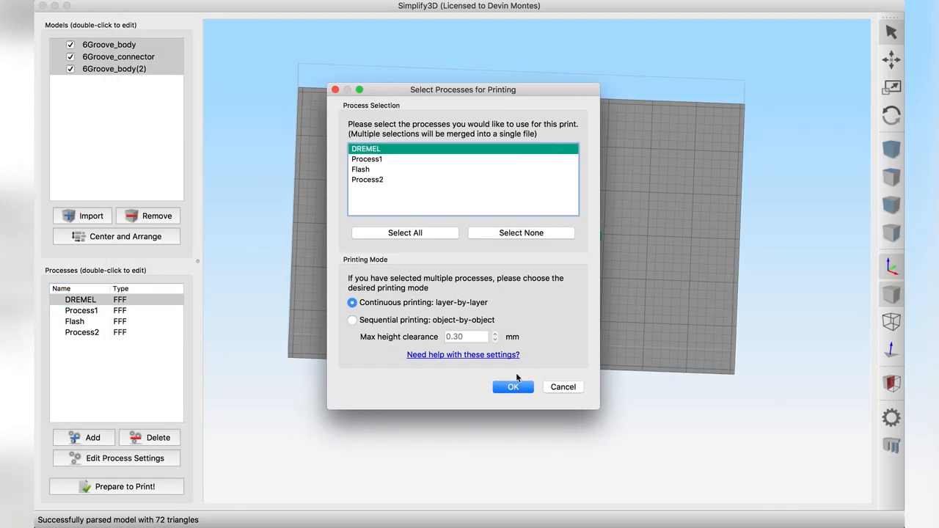
- Slice with the DREMEL process and scrub the Max line-range slider through the toolpath preview
click(514, 387)
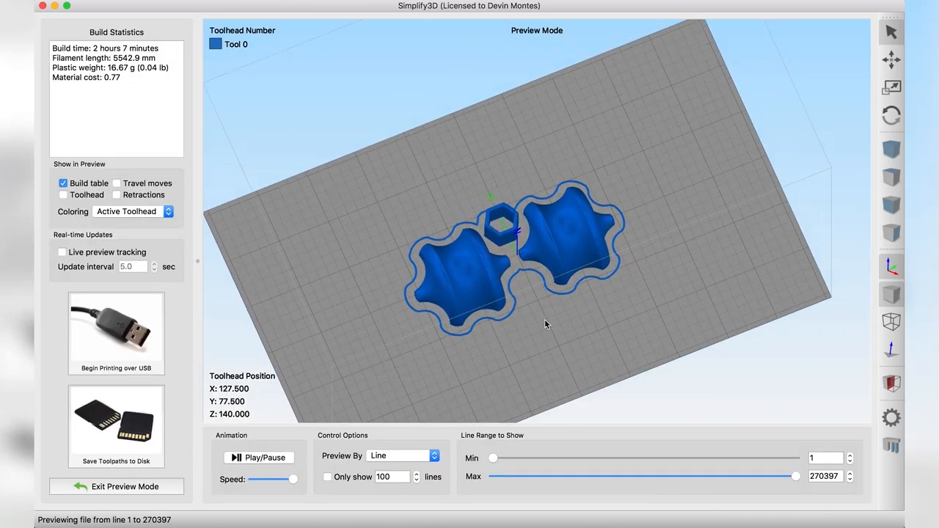
scroll(up, 3)
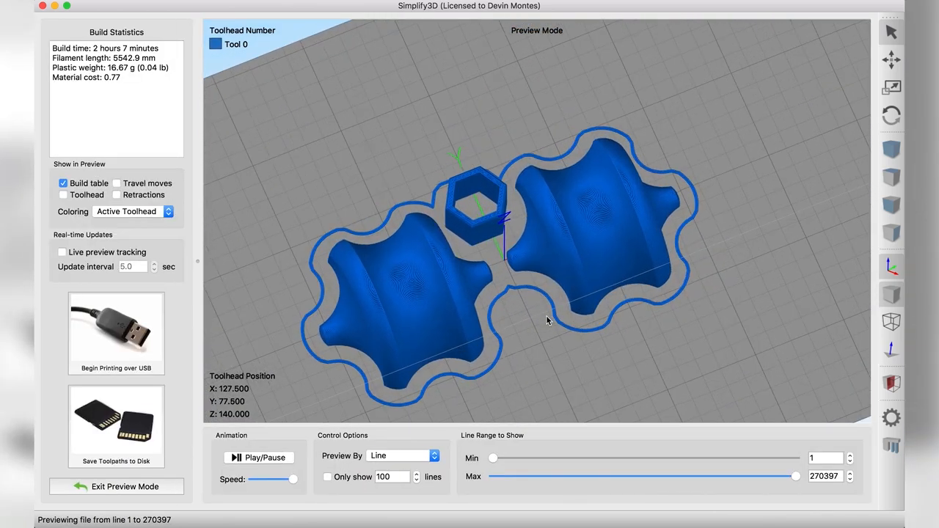
drag(795, 476, 528, 476)
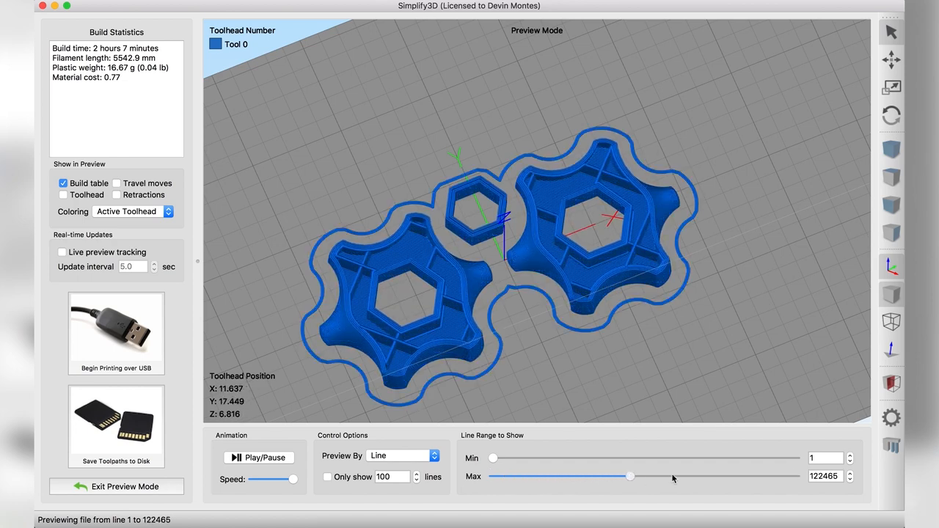
drag(631, 476, 766, 476)
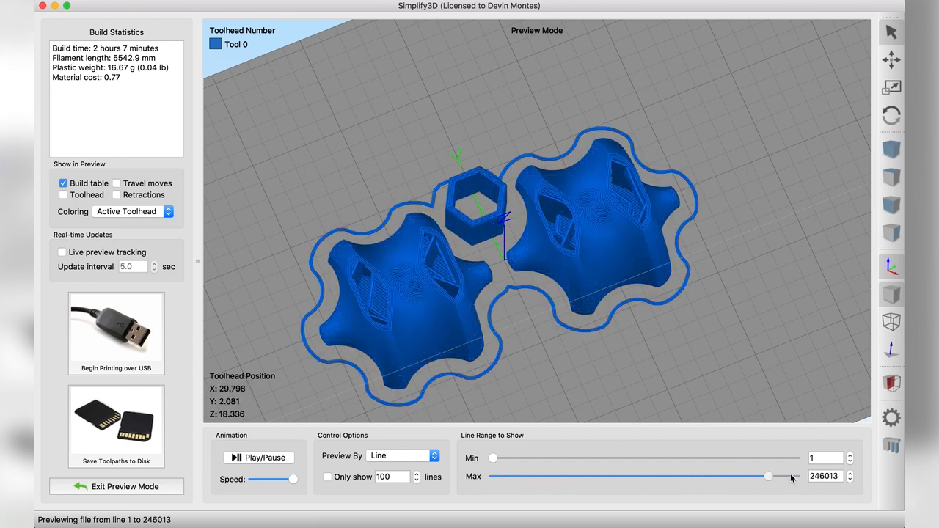